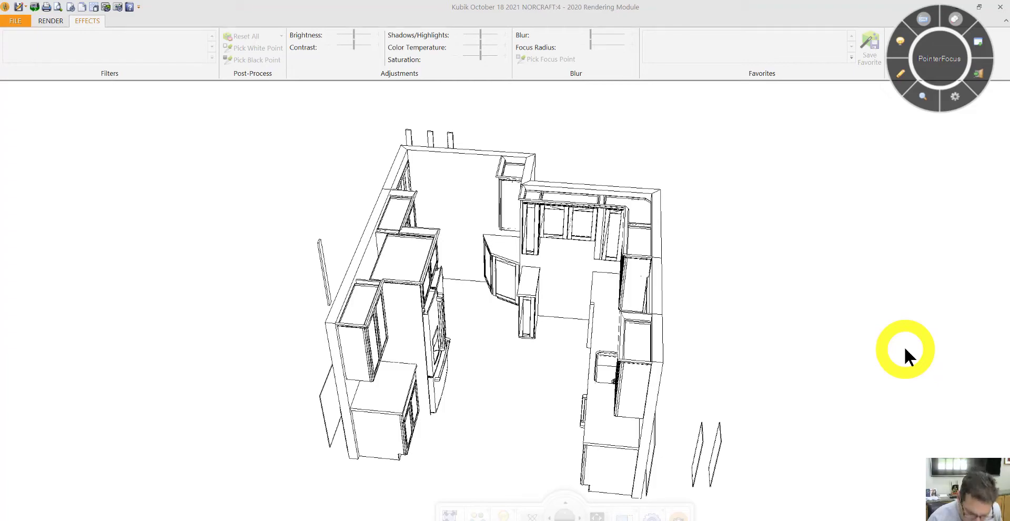
Orbit and zoom in on the refrigerator wall and its flanking upper and base cabinets.
{"action": "left_click_drag", "start_coordinate": [906, 350], "coordinate": [525, 384]}
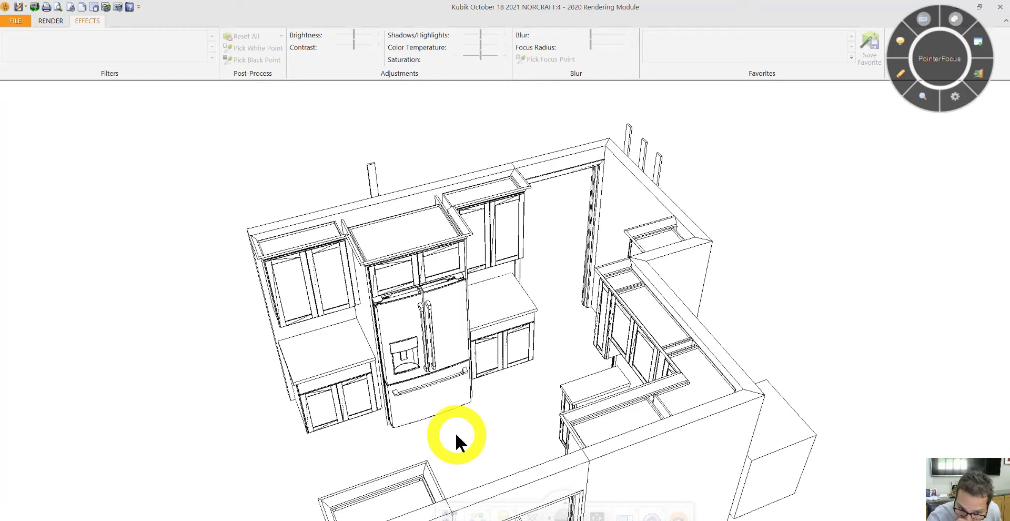
{"action": "mouse_move", "coordinate": [340, 307]}
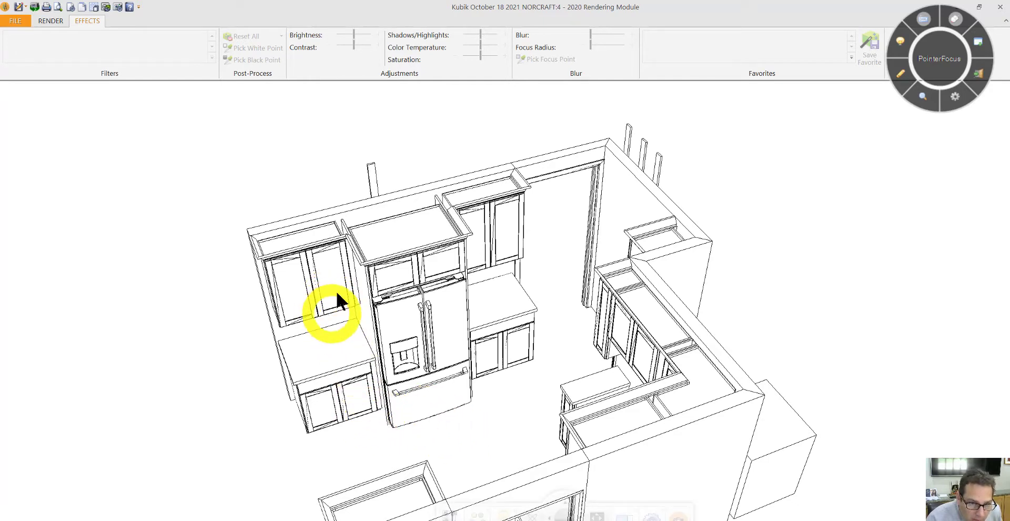
{"action": "mouse_move", "coordinate": [351, 407]}
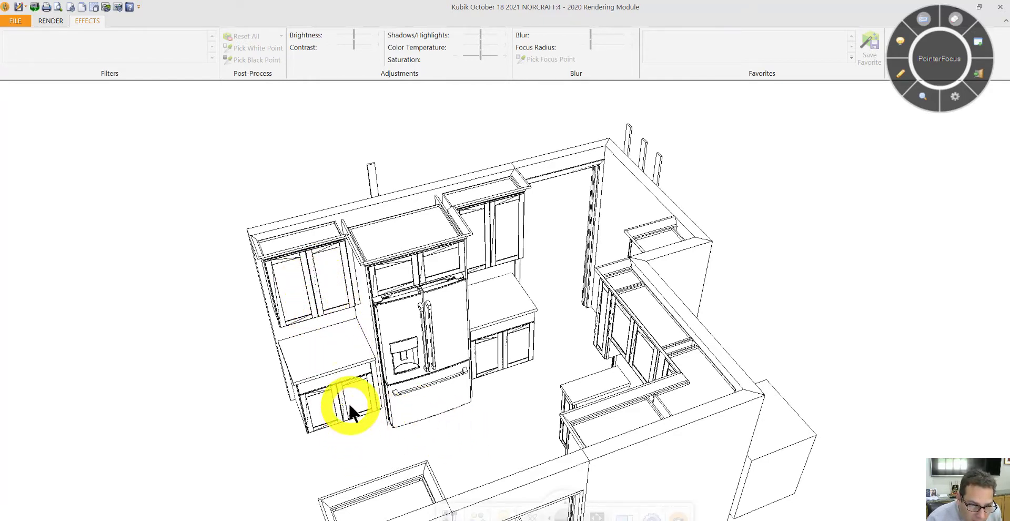
{"action": "mouse_move", "coordinate": [341, 383]}
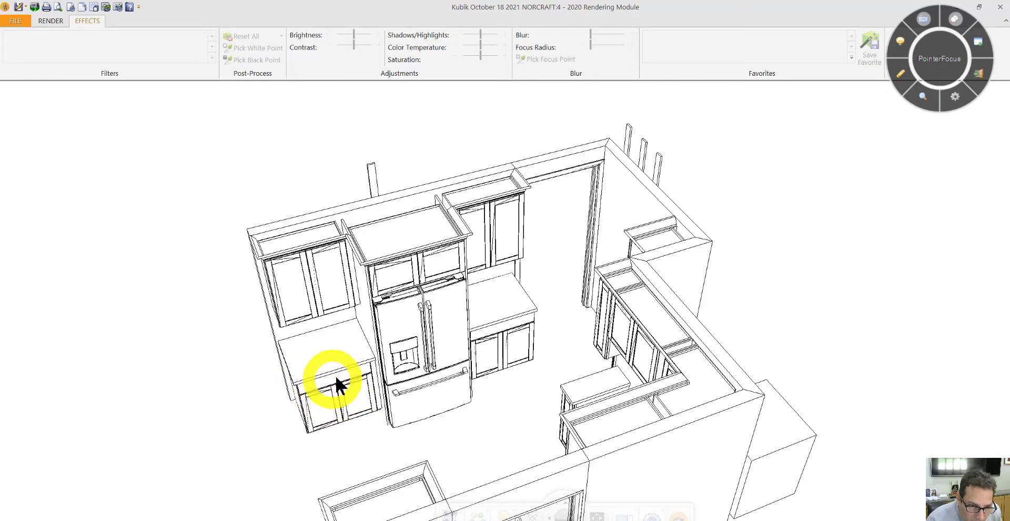
{"action": "mouse_move", "coordinate": [348, 397]}
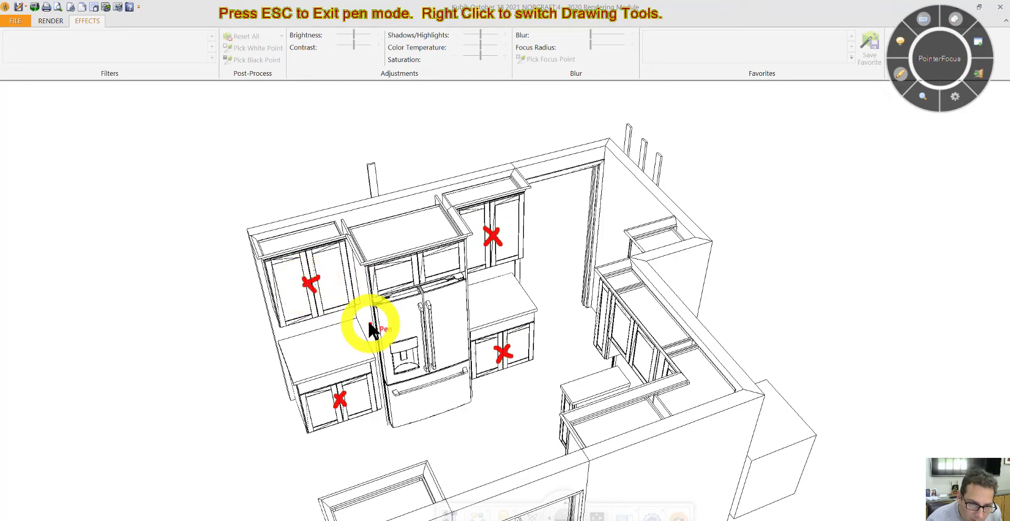
{"action": "mouse_move", "coordinate": [464, 303]}
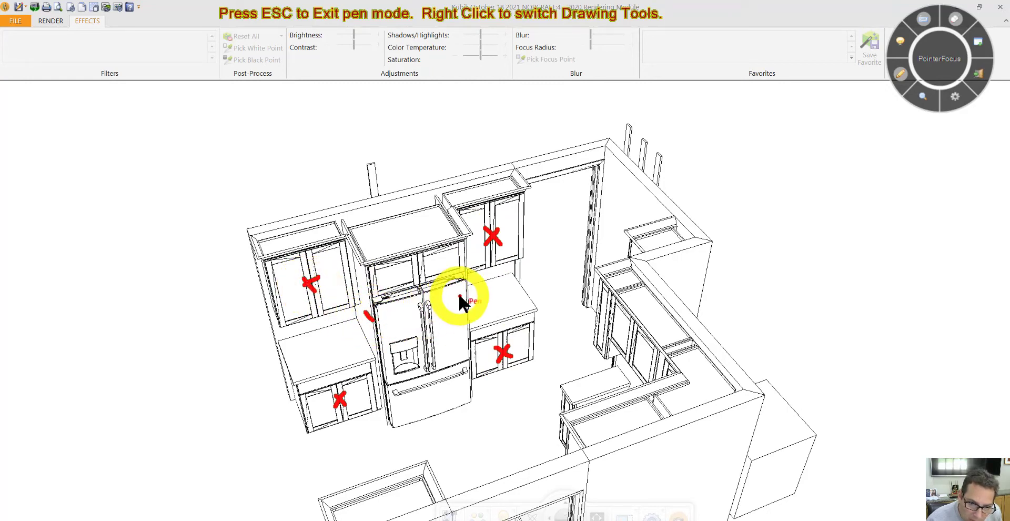
{"action": "mouse_move", "coordinate": [470, 326]}
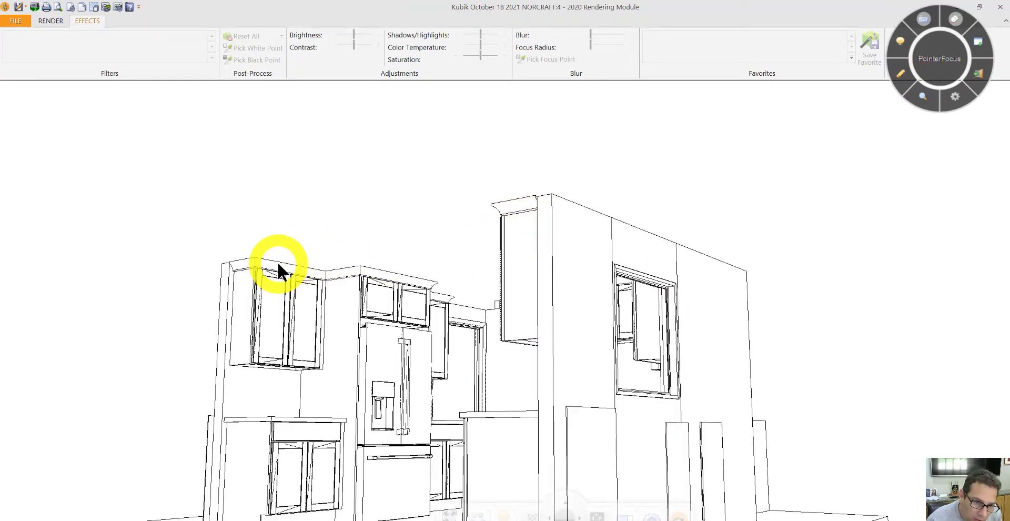
{"action": "mouse_move", "coordinate": [287, 274]}
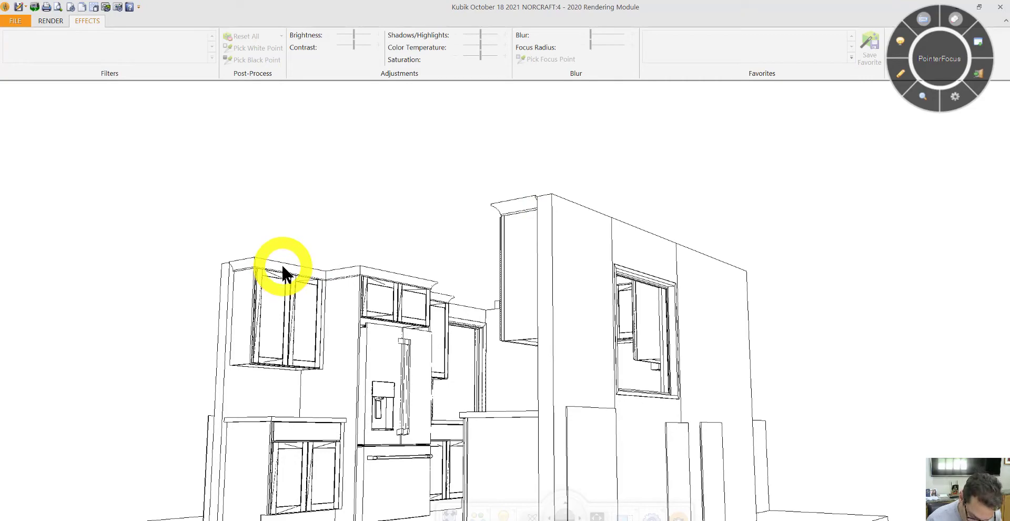
{"action": "mouse_move", "coordinate": [277, 274]}
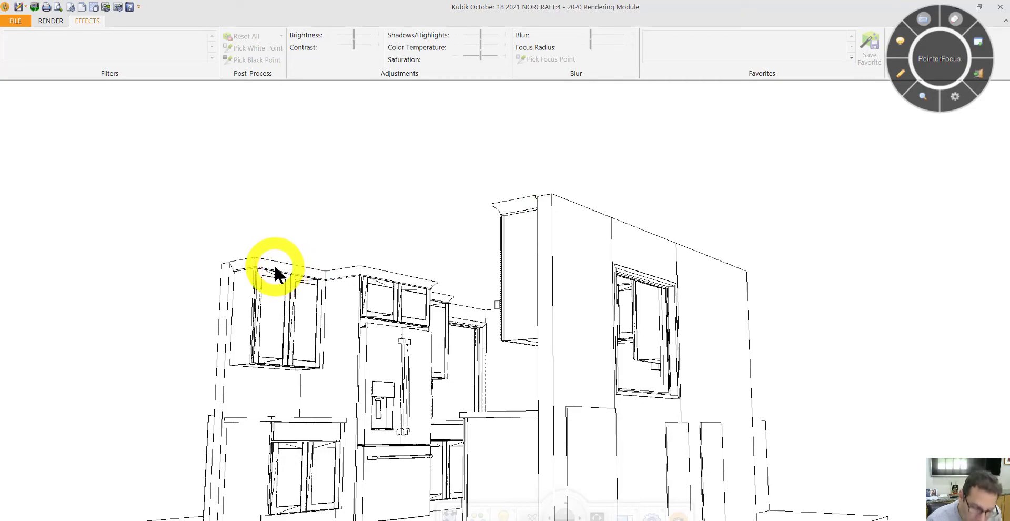
Orbit from the front elevation to an overhead view of the angled corner base cabinet.
{"action": "left_click_drag", "start_coordinate": [274, 274], "coordinate": [351, 377]}
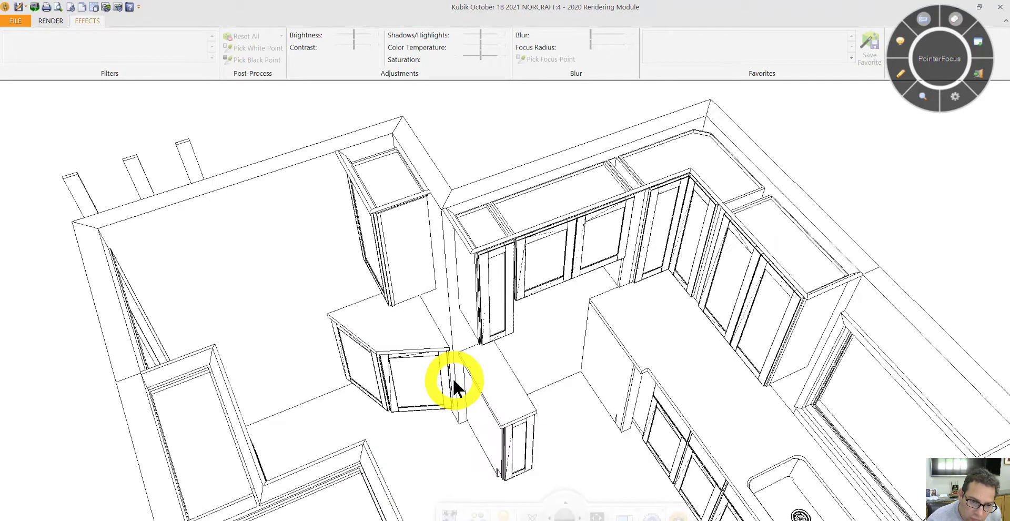
Inspect the angled corner cabinet's attributes, confirming it is an ABE24 24-inch angle base end.
{"action": "right_click", "coordinate": [454, 384]}
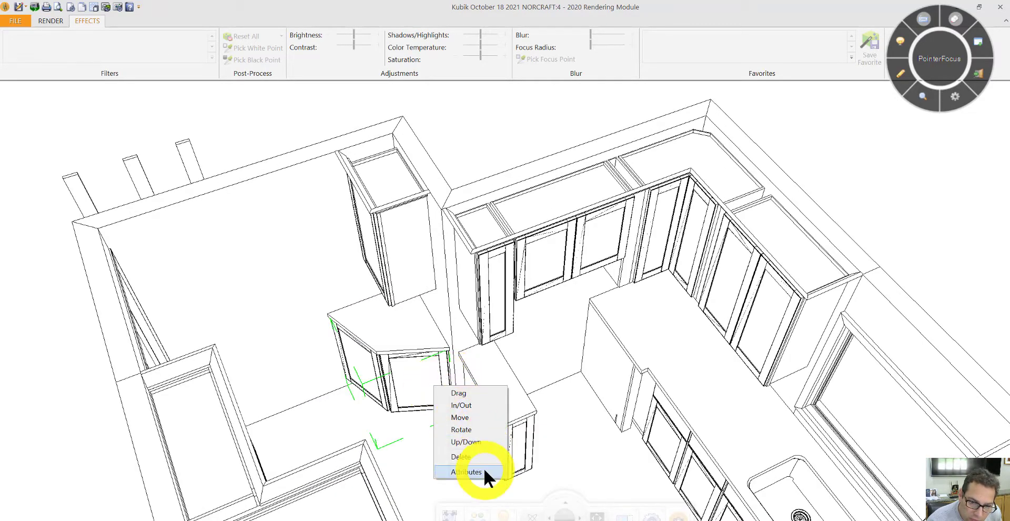
{"action": "left_click", "coordinate": [467, 472]}
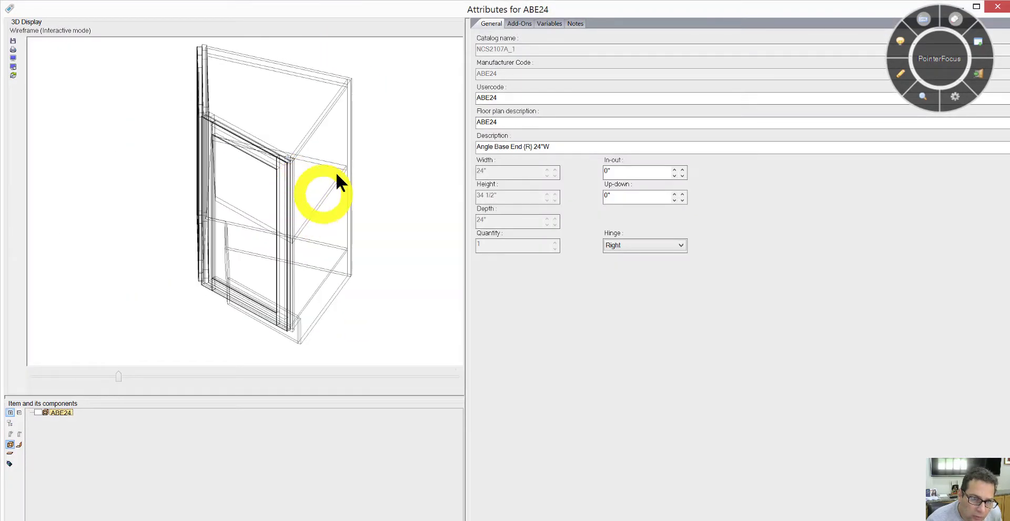
{"action": "left_click_drag", "start_coordinate": [335, 180], "coordinate": [280, 206]}
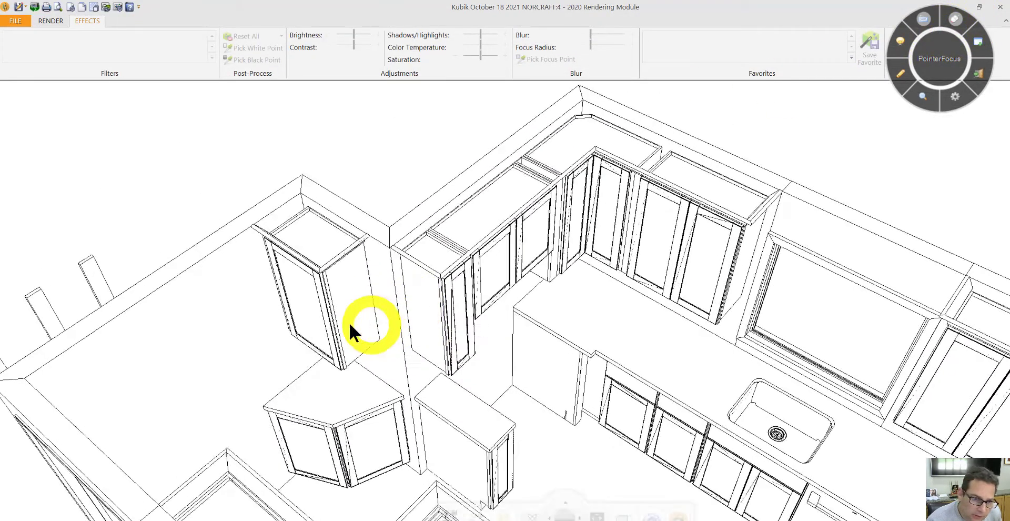
Orbit back out to an overhead view of the whole kitchen.
{"action": "left_click_drag", "start_coordinate": [370, 325], "coordinate": [380, 303]}
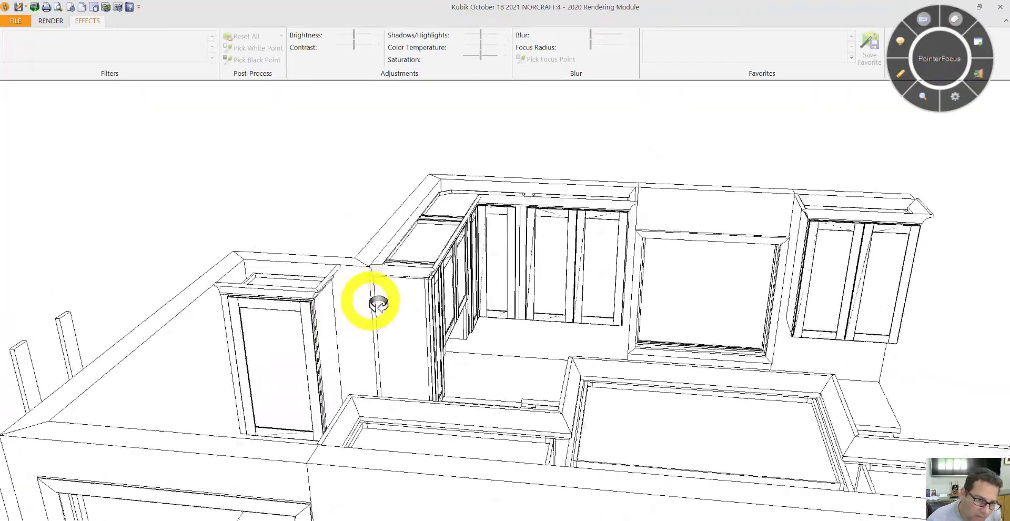
{"action": "left_click_drag", "start_coordinate": [380, 303], "coordinate": [329, 332]}
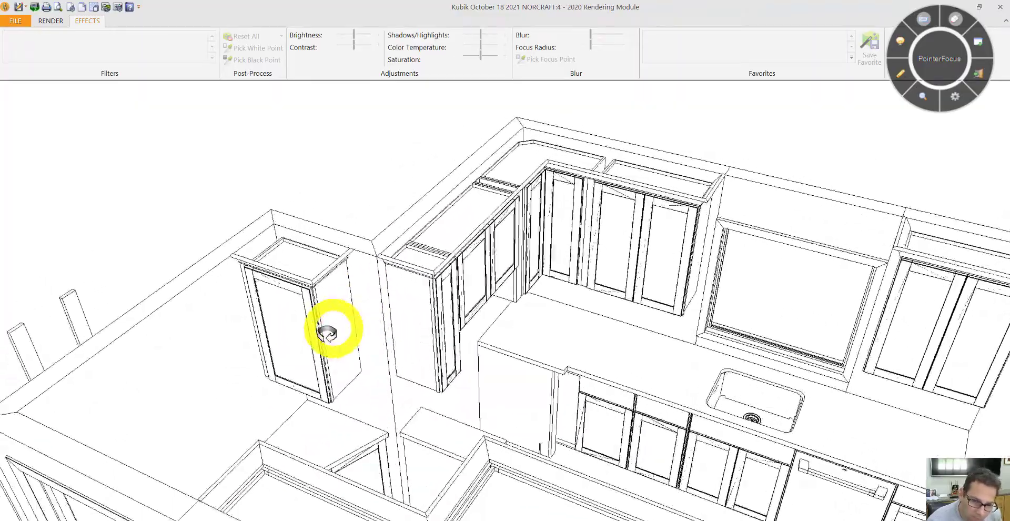
{"action": "left_click_drag", "start_coordinate": [332, 332], "coordinate": [490, 335]}
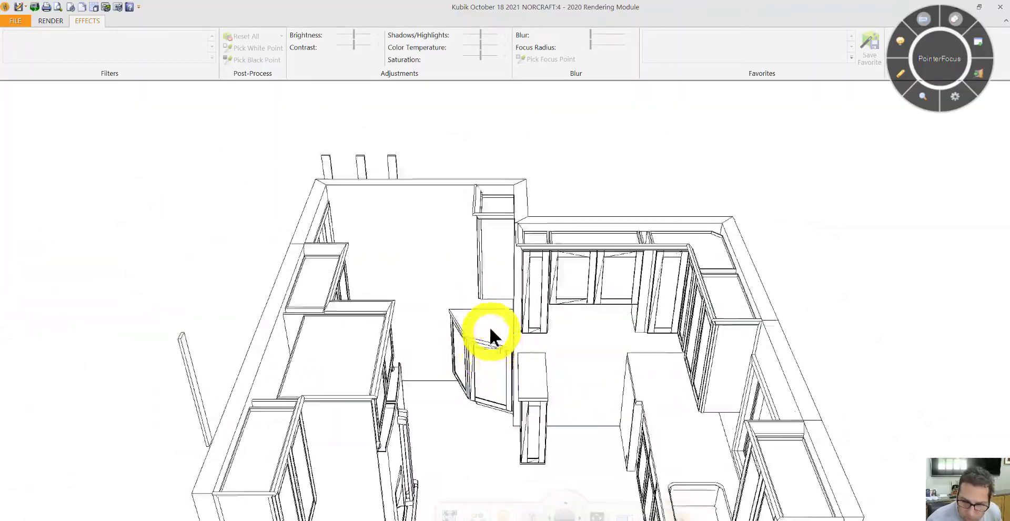
{"action": "right_click", "coordinate": [490, 336]}
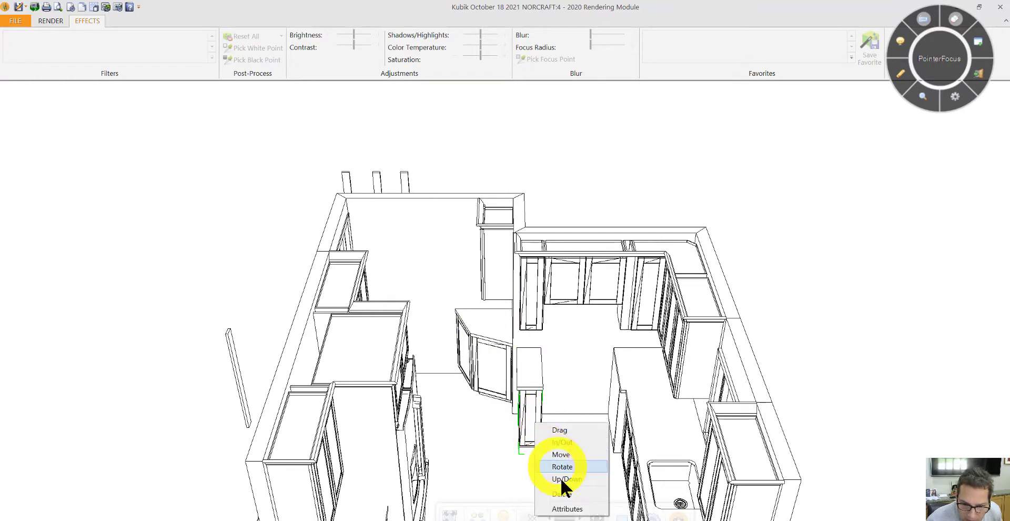
{"action": "left_click", "coordinate": [563, 467]}
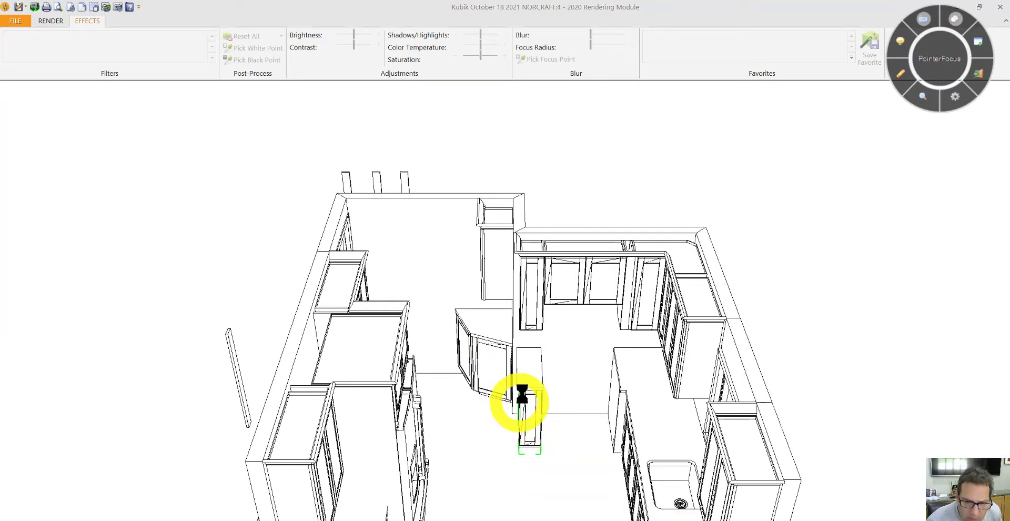
{"action": "double_click", "coordinate": [522, 403]}
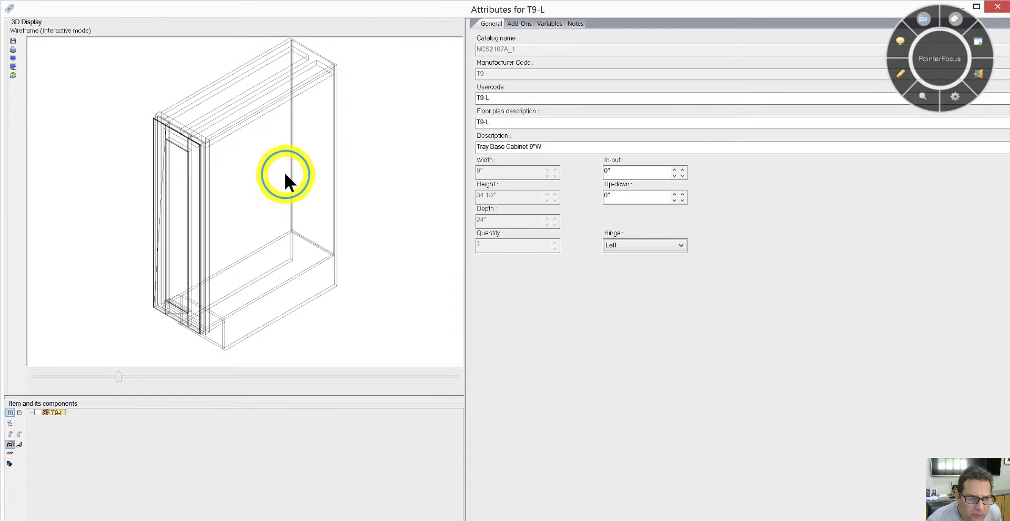
{"action": "left_click_drag", "start_coordinate": [287, 181], "coordinate": [276, 212]}
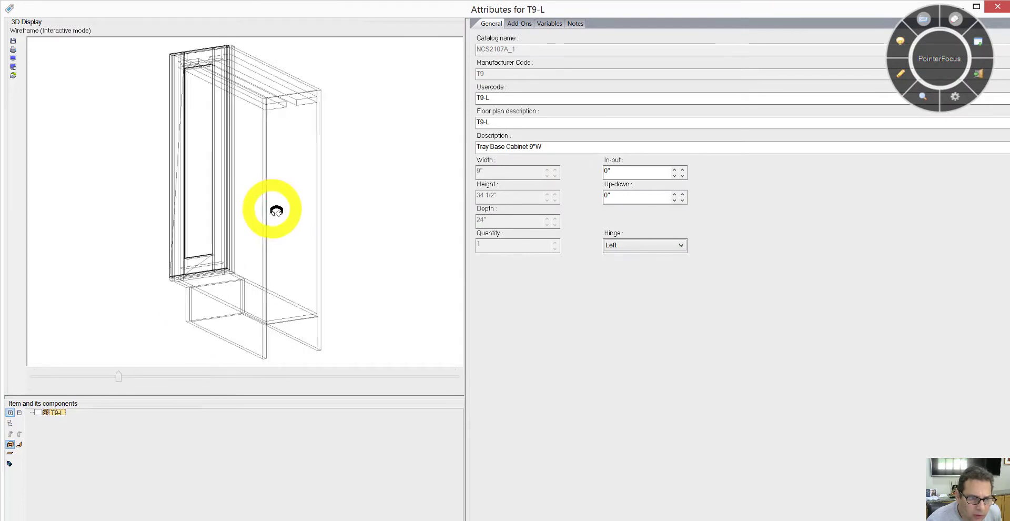
{"action": "left_click_drag", "start_coordinate": [275, 211], "coordinate": [290, 232]}
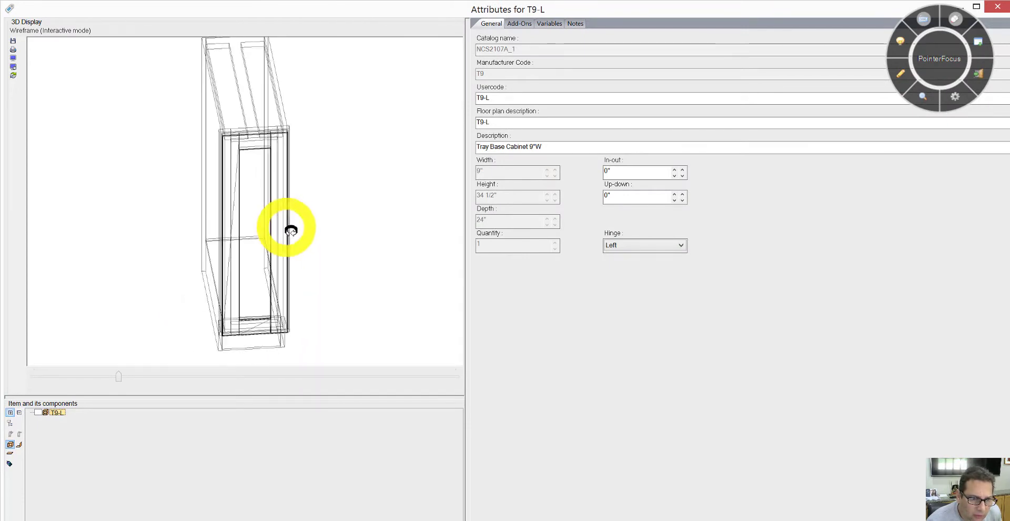
{"action": "left_click_drag", "start_coordinate": [290, 231], "coordinate": [288, 234]}
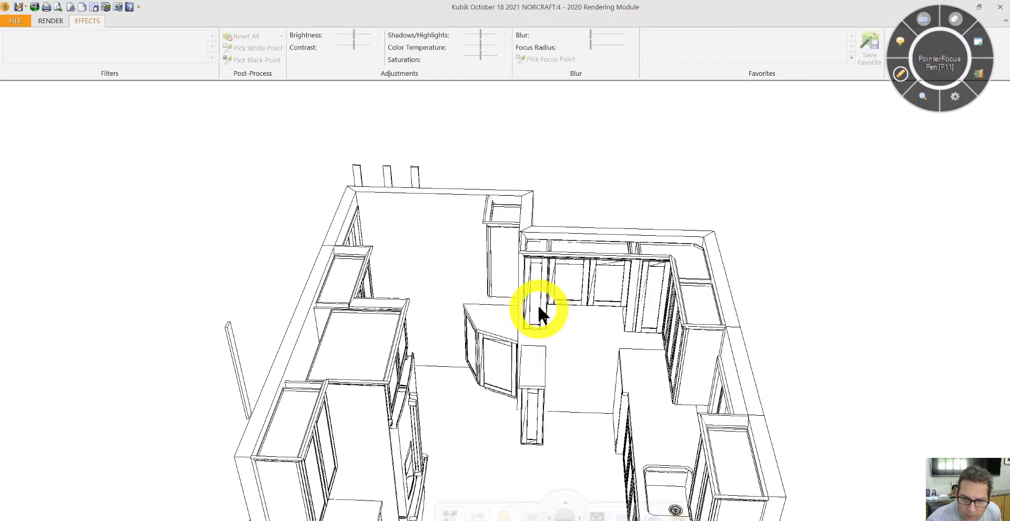
Orbit slightly and open Attributes for the back-wall upper cabinets, showing the refrigerator wall elevation.
{"action": "left_click_drag", "start_coordinate": [541, 312], "coordinate": [587, 345]}
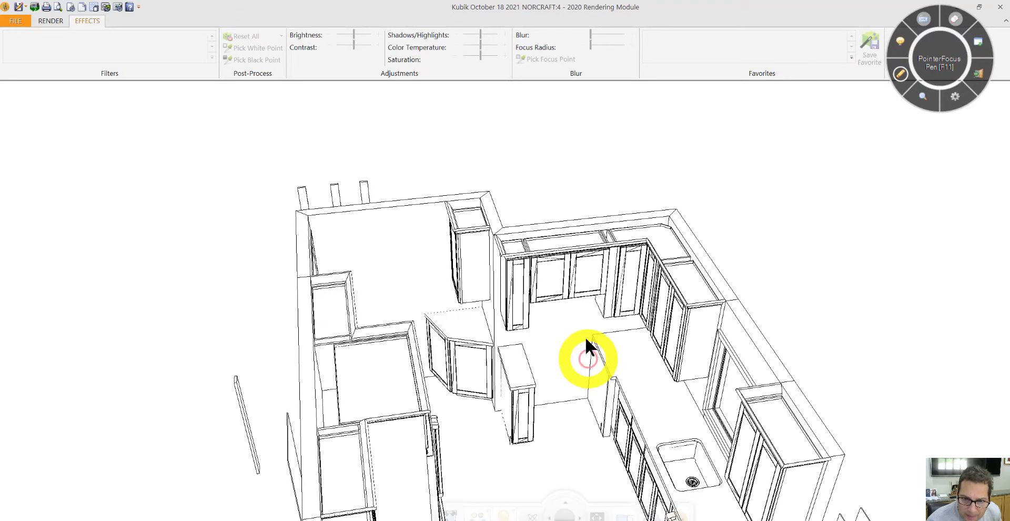
{"action": "mouse_move", "coordinate": [571, 293]}
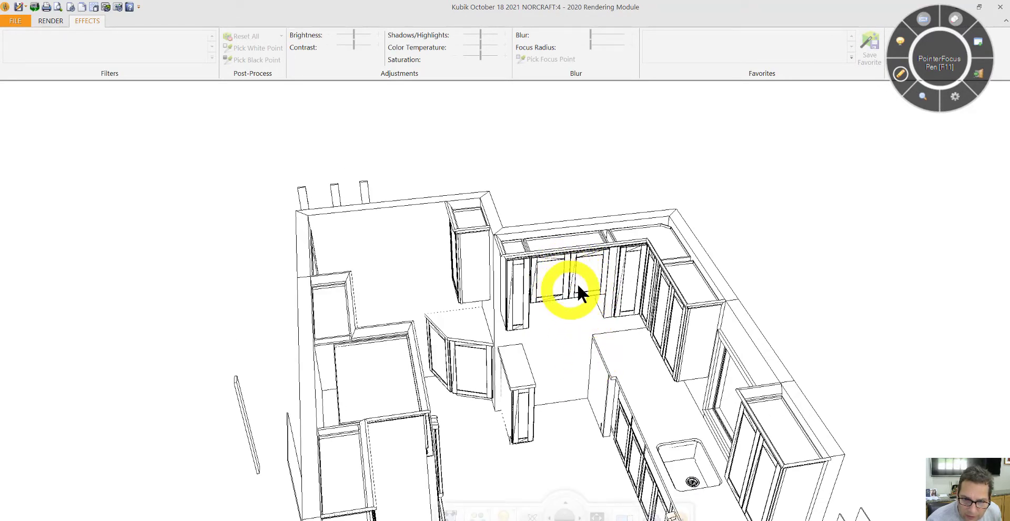
{"action": "right_click", "coordinate": [570, 293]}
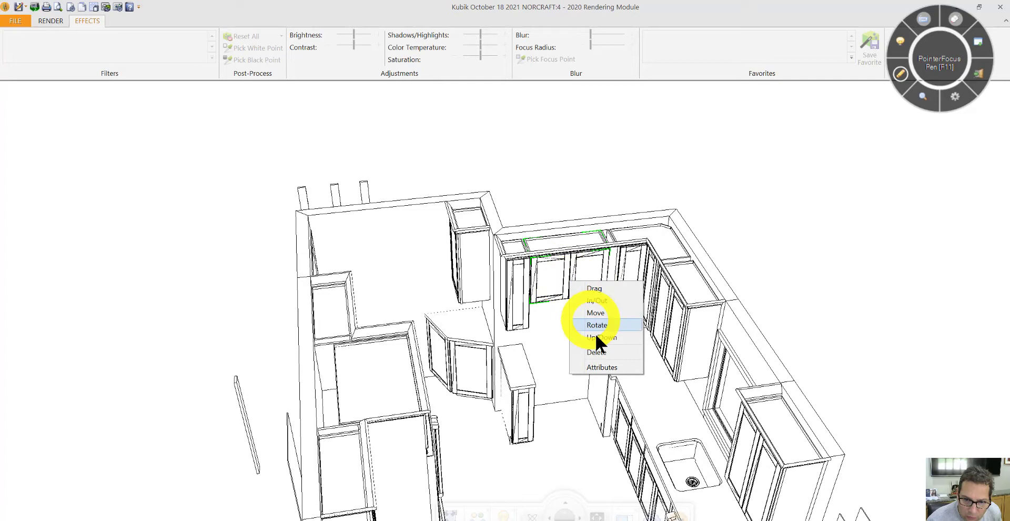
{"action": "mouse_move", "coordinate": [603, 367]}
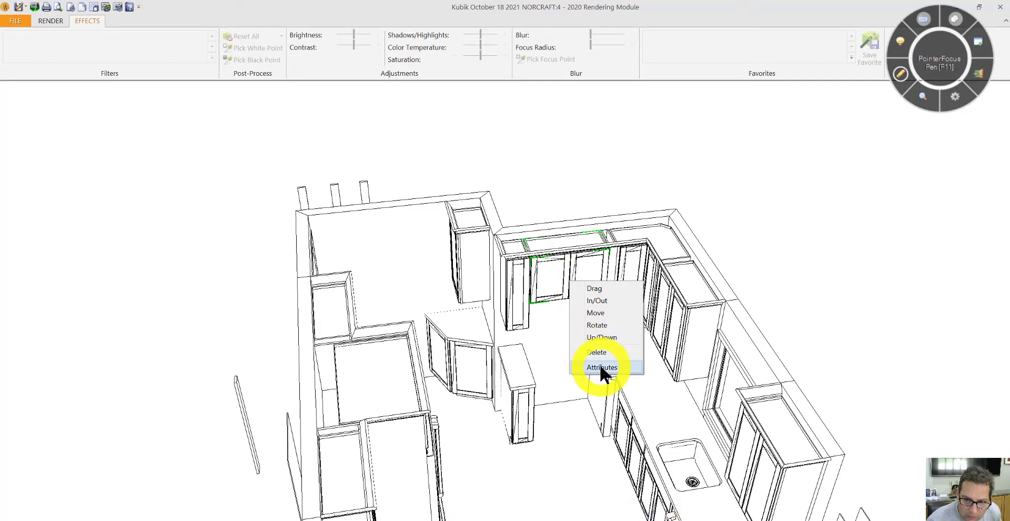
{"action": "left_click", "coordinate": [602, 367]}
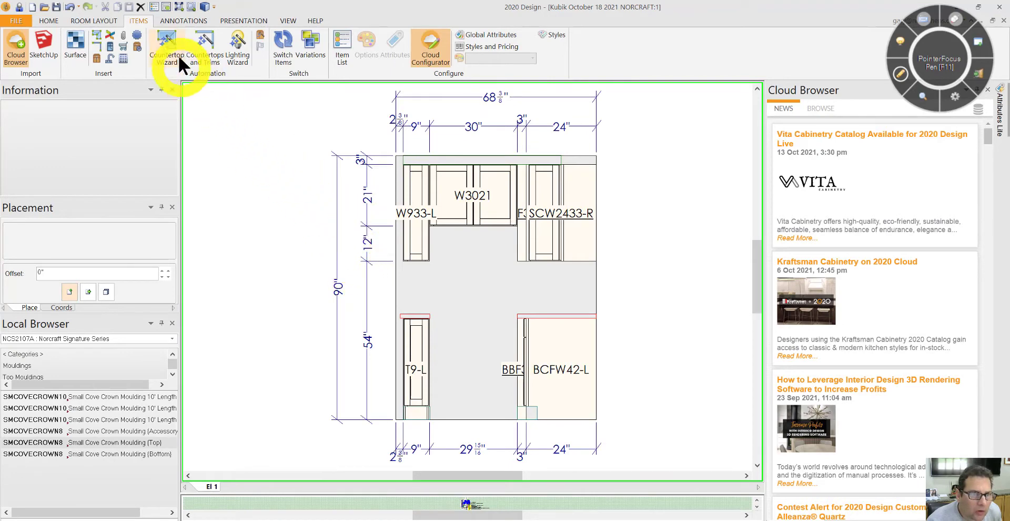
Use the Annotations tools to place a 99 label between the wall and base cabinets.
{"action": "left_click", "coordinate": [183, 20]}
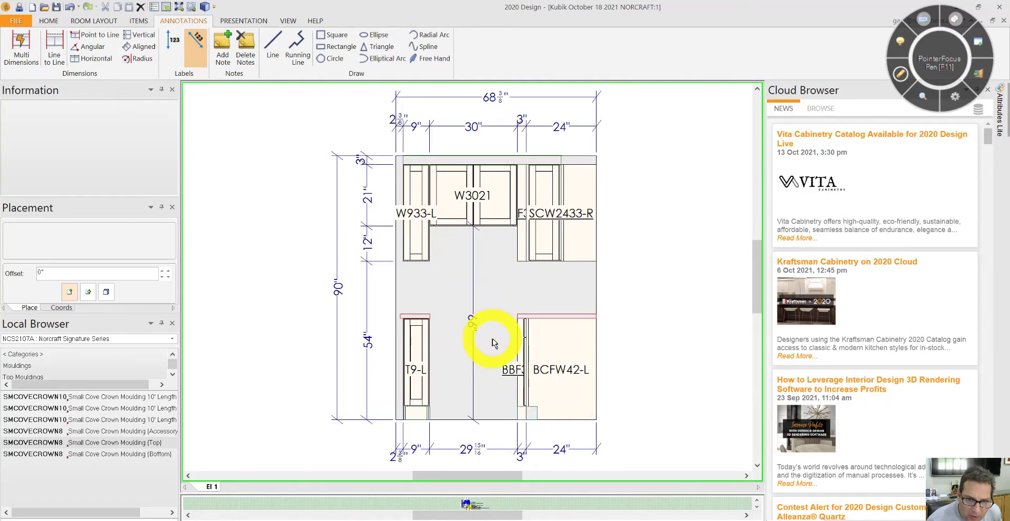
{"action": "mouse_move", "coordinate": [493, 361]}
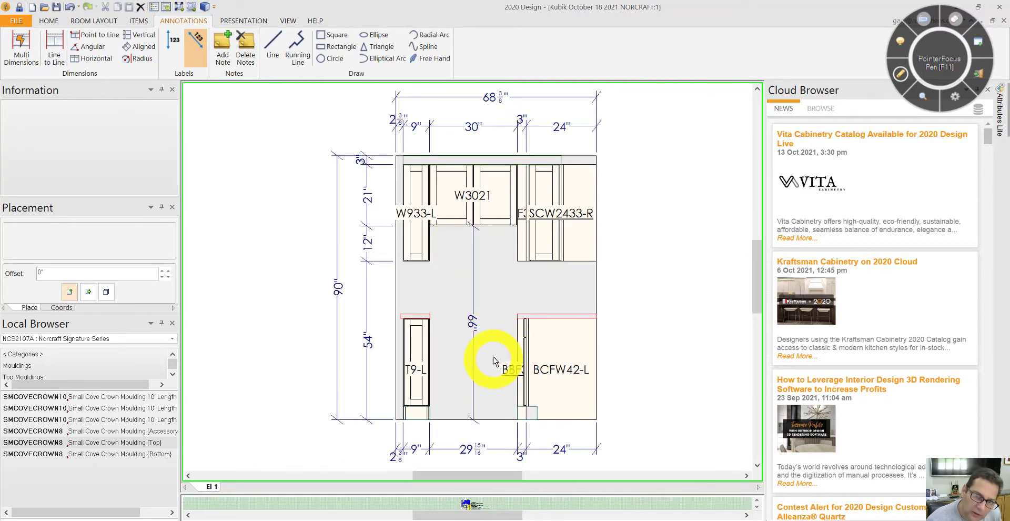
{"action": "mouse_move", "coordinate": [474, 332]}
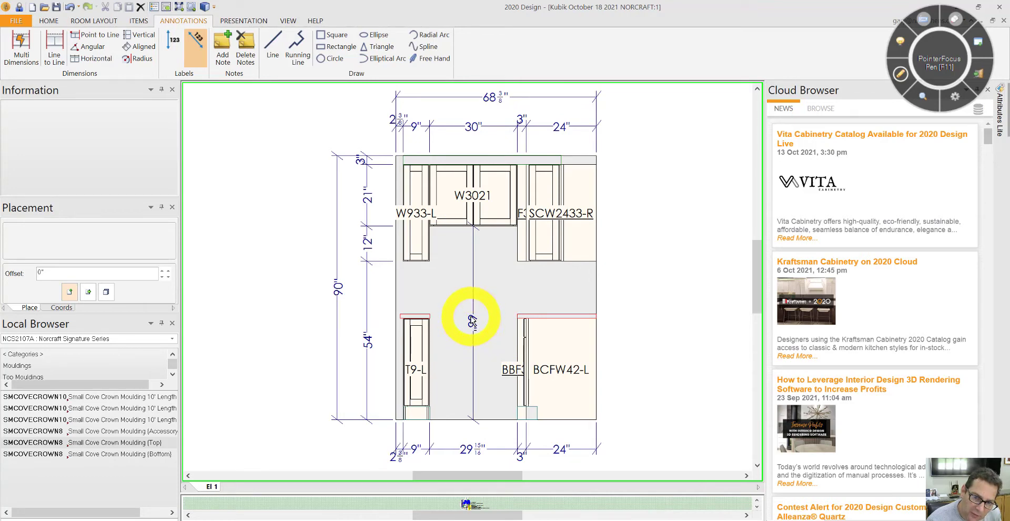
{"action": "left_click", "coordinate": [471, 318]}
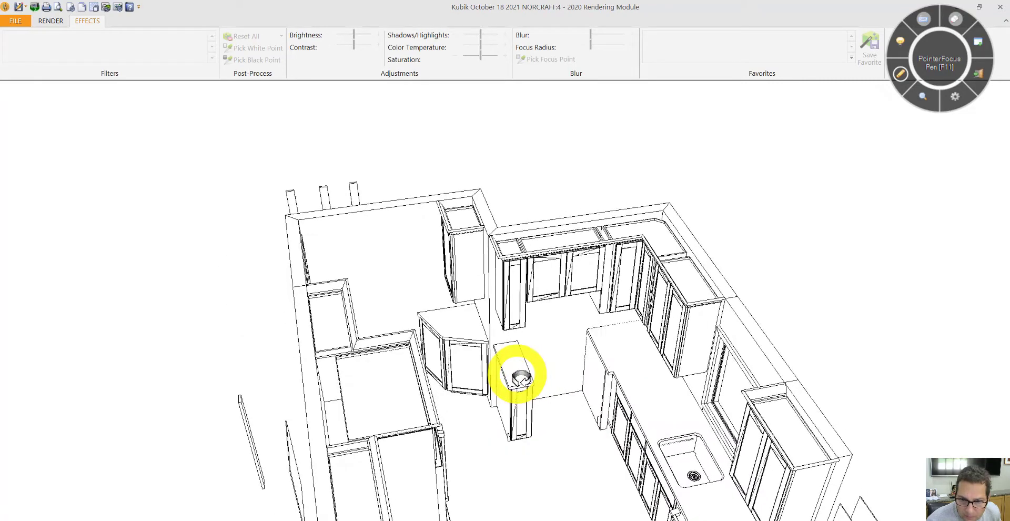
{"action": "left_click", "coordinate": [900, 73]}
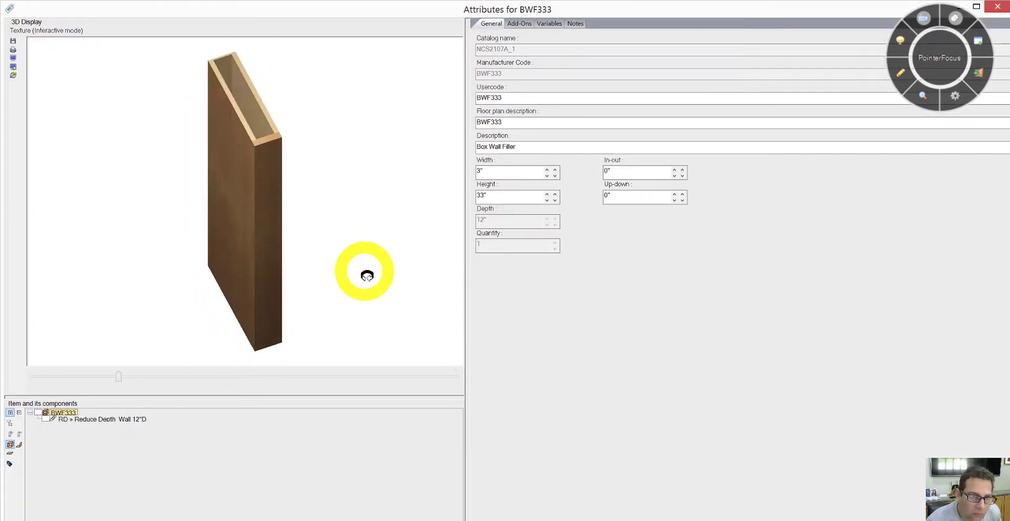
{"action": "left_click_drag", "start_coordinate": [367, 276], "coordinate": [341, 251]}
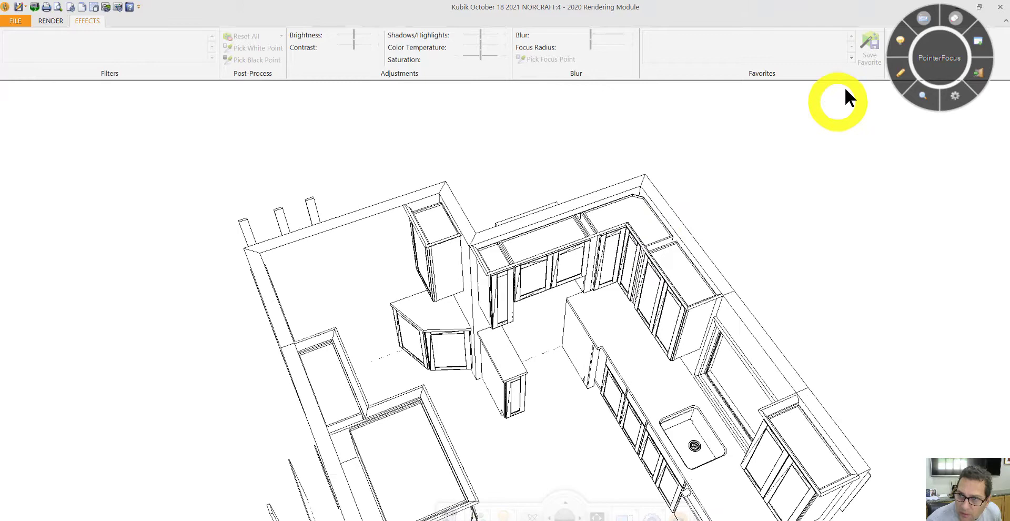
Open Attributes for the corner upper cabinet, the SCW2433-R, 24"W x 33"H.
{"action": "right_click", "coordinate": [609, 271]}
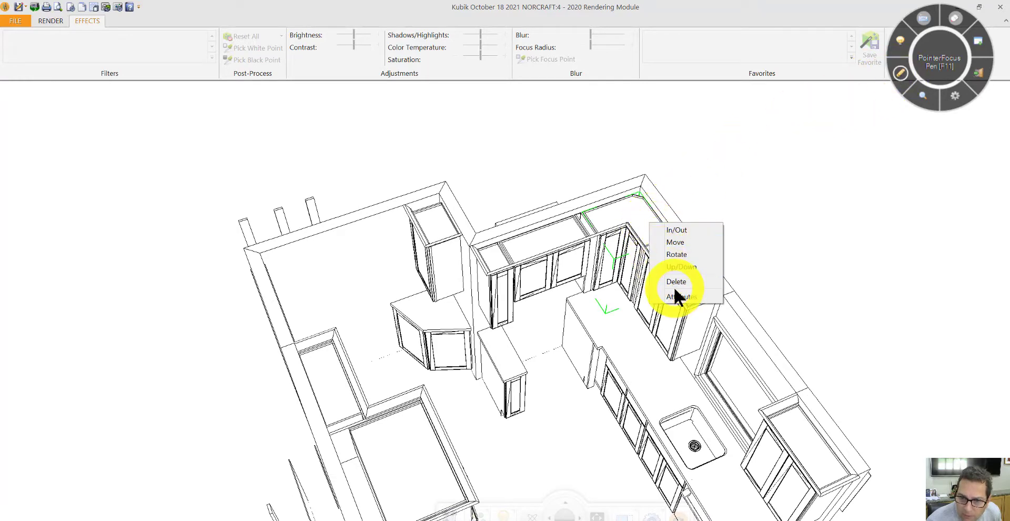
{"action": "left_click", "coordinate": [679, 295]}
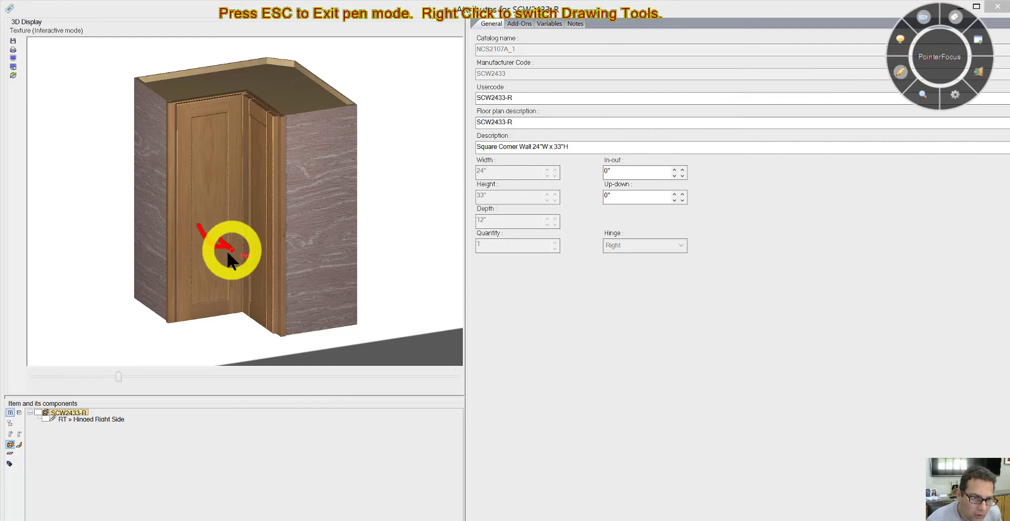
{"action": "mouse_move", "coordinate": [274, 187]}
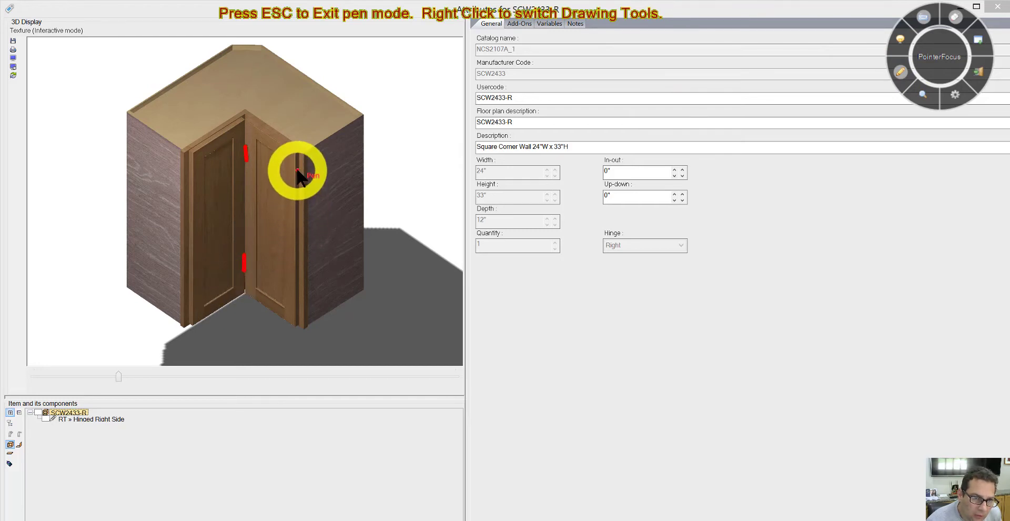
{"action": "mouse_move", "coordinate": [299, 303]}
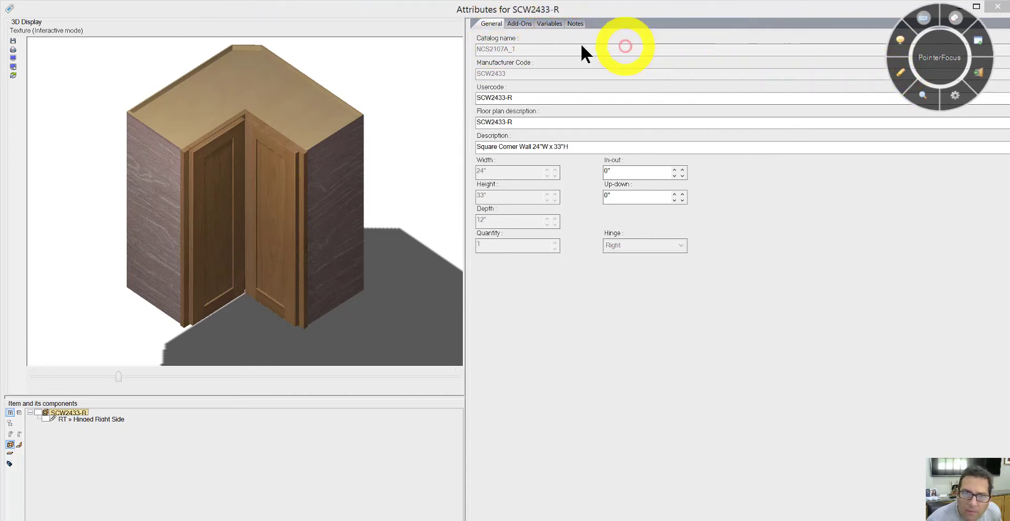
Filter the Variables to Open Door/Drawer and drag the door sliders to 108 and 13.
{"action": "left_click", "coordinate": [549, 23]}
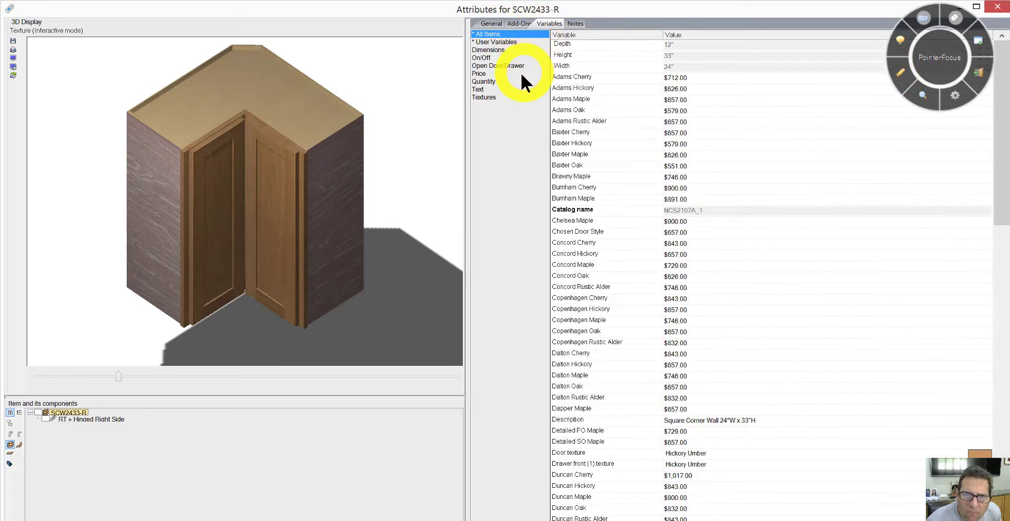
{"action": "left_click", "coordinate": [497, 66]}
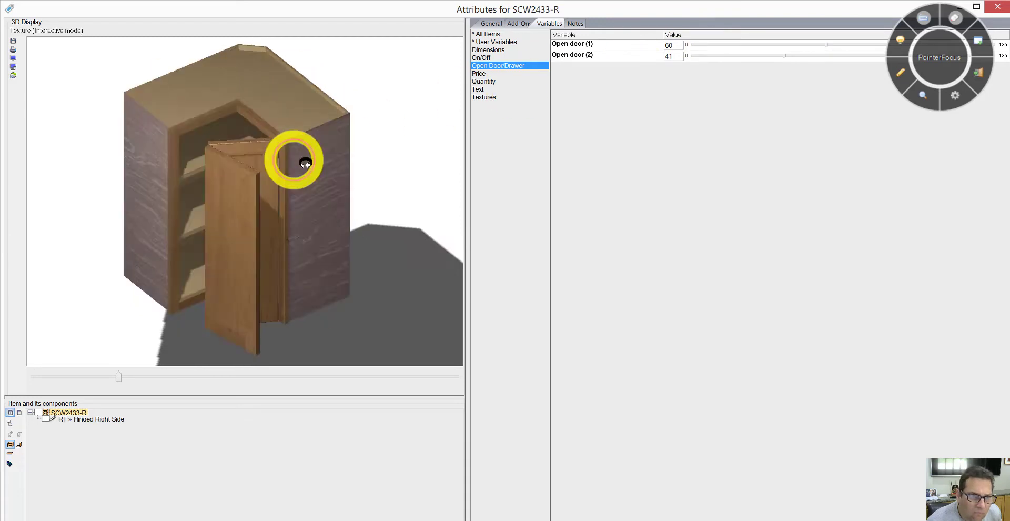
{"action": "left_click_drag", "start_coordinate": [299, 161], "coordinate": [296, 161]}
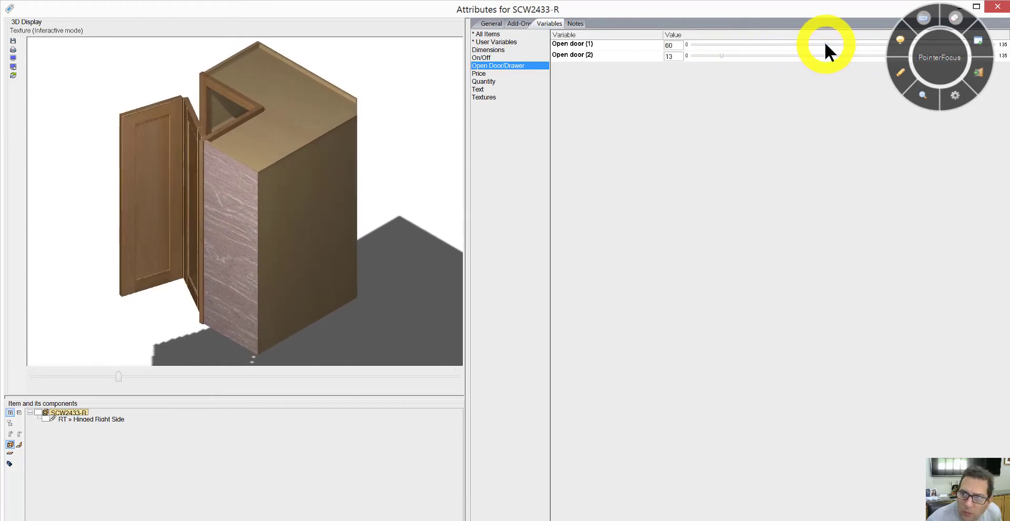
{"action": "left_click_drag", "start_coordinate": [722, 45], "coordinate": [831, 44]}
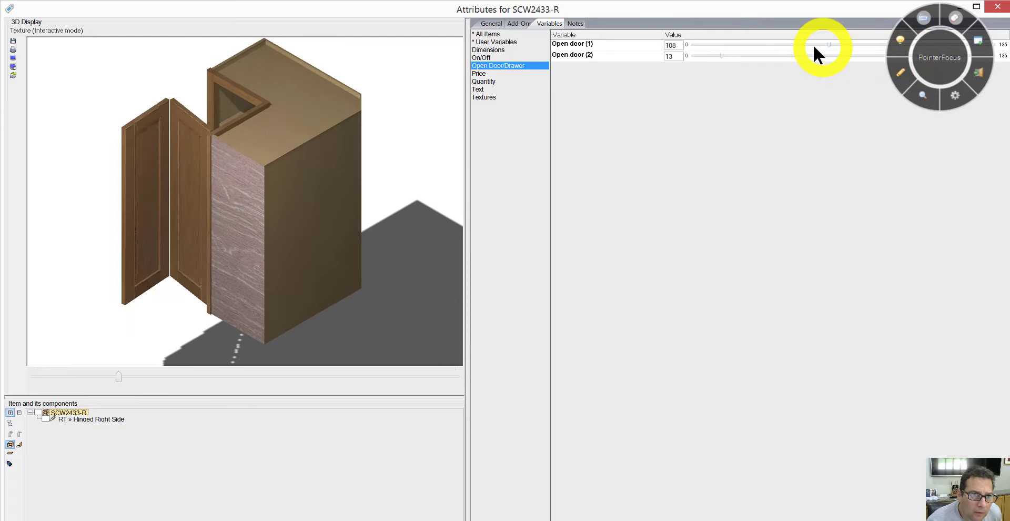
{"action": "left_click_drag", "start_coordinate": [830, 45], "coordinate": [757, 45]}
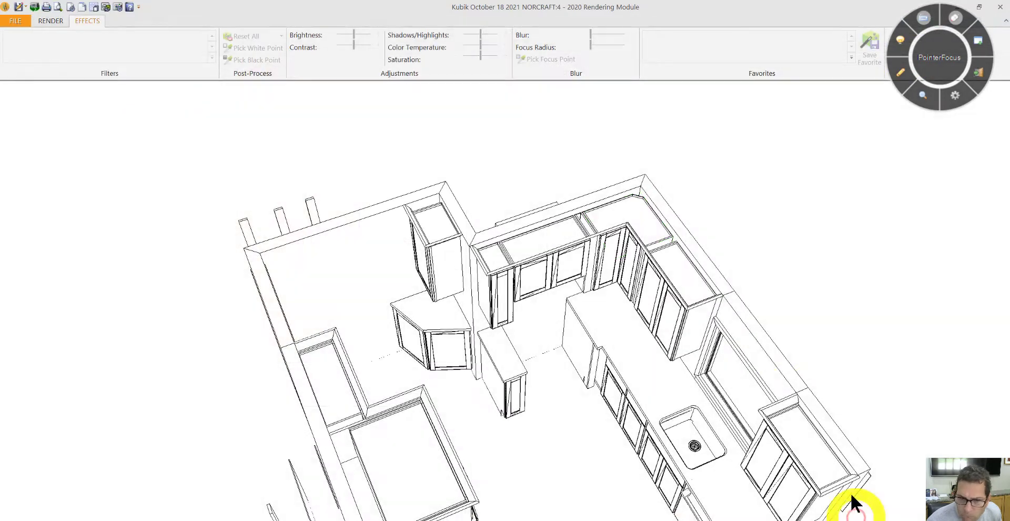
Turn toward the sink run, open the BCFW42-L cabinet's attributes, and rotate its preview.
{"action": "left_click_drag", "start_coordinate": [854, 503], "coordinate": [628, 339]}
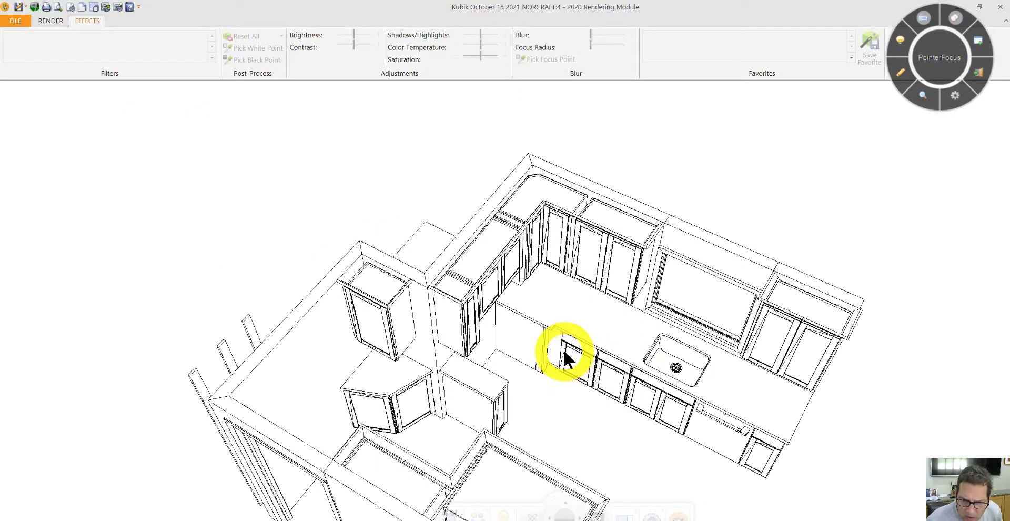
{"action": "mouse_move", "coordinate": [564, 367]}
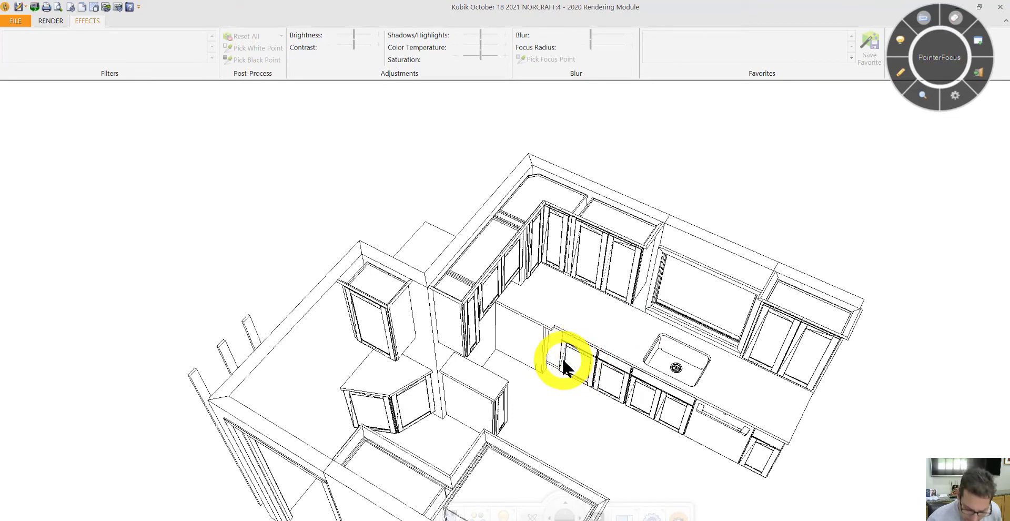
{"action": "right_click", "coordinate": [564, 364]}
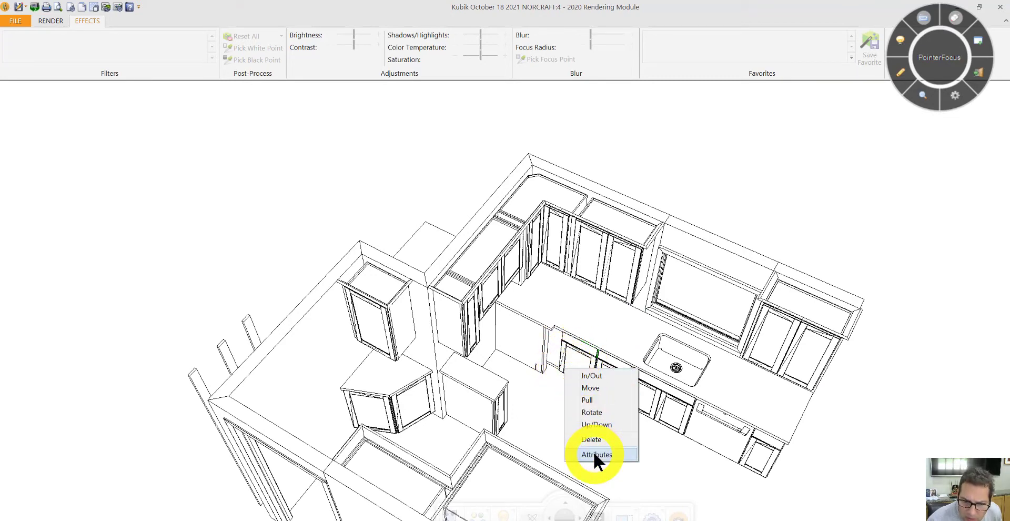
{"action": "left_click", "coordinate": [596, 455]}
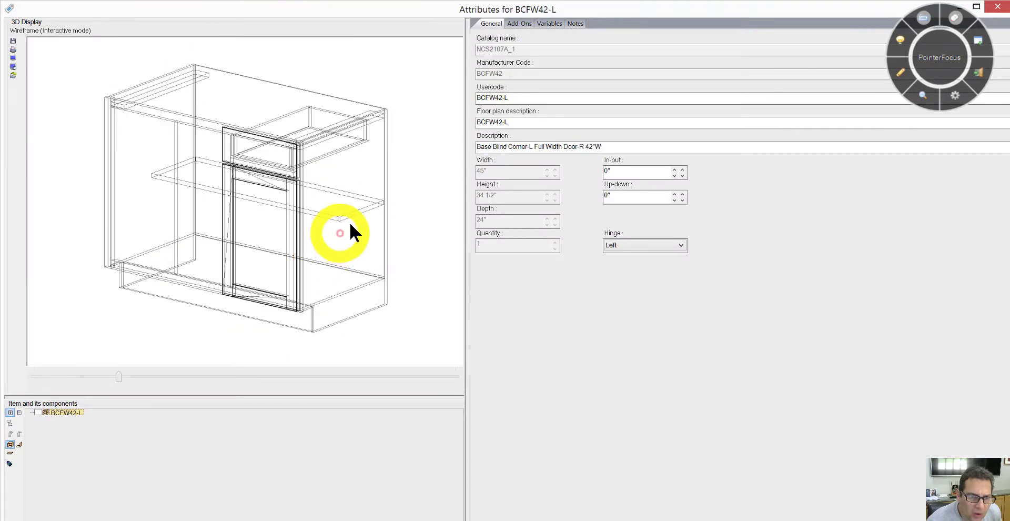
{"action": "left_click_drag", "start_coordinate": [340, 233], "coordinate": [265, 261]}
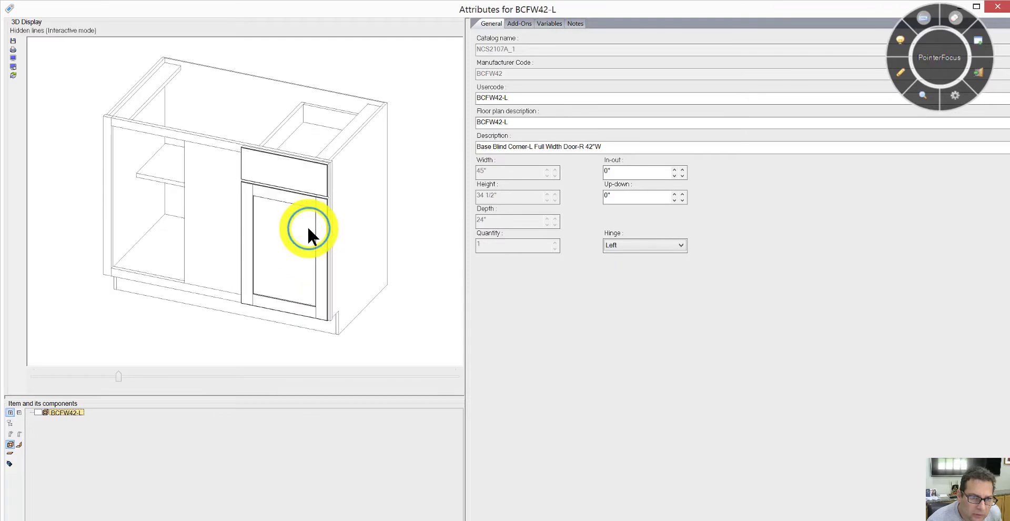
{"action": "mouse_move", "coordinate": [367, 203]}
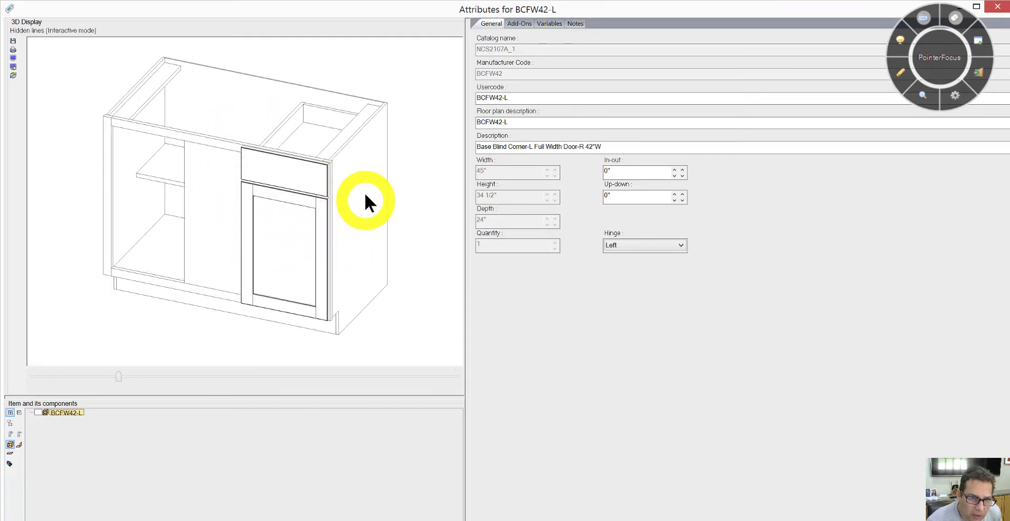
{"action": "mouse_move", "coordinate": [303, 120]}
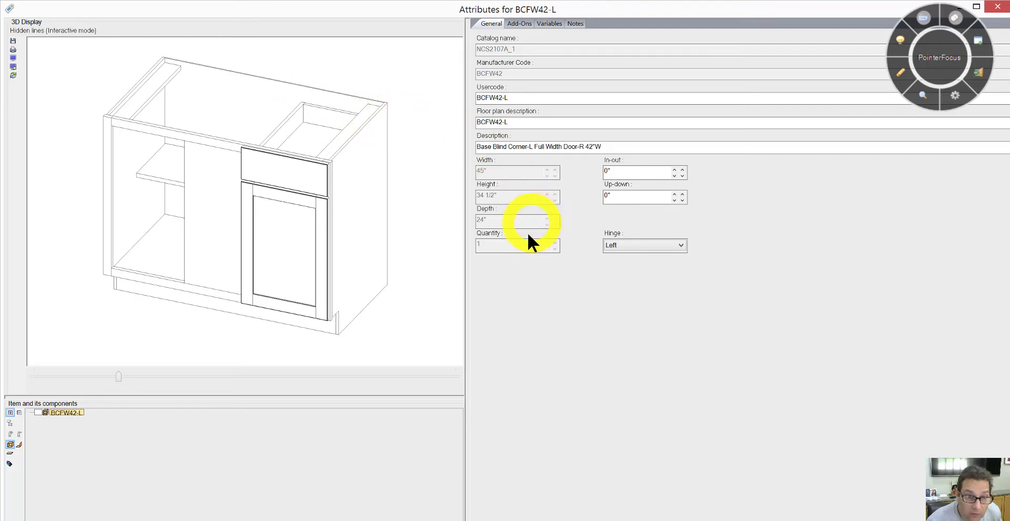
{"action": "mouse_move", "coordinate": [587, 369]}
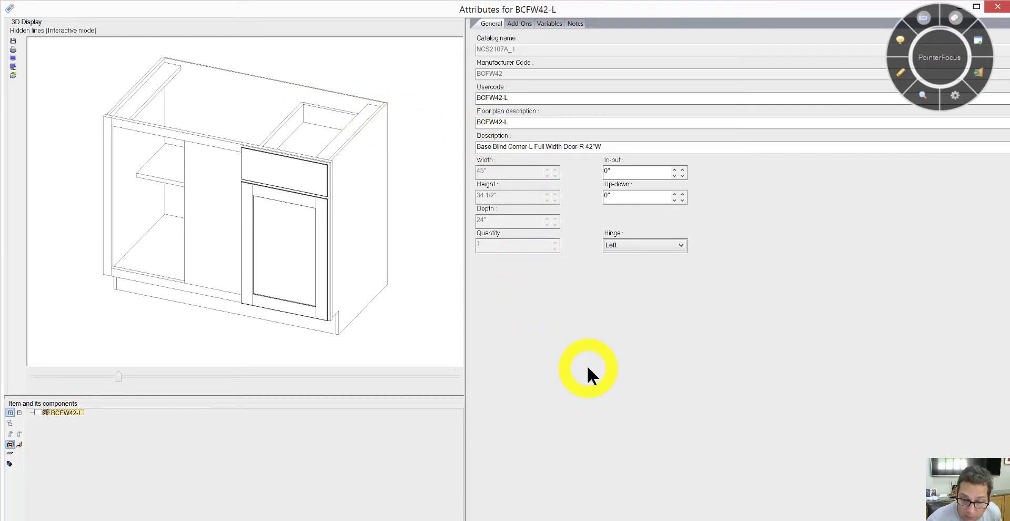
{"action": "mouse_move", "coordinate": [588, 371]}
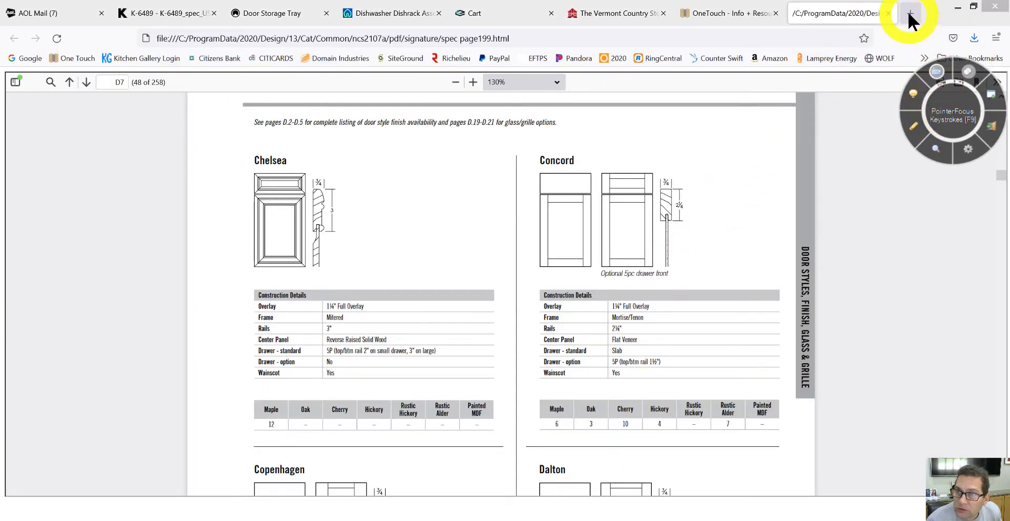
In a new tab, search Google for 'blind cabinet pull out'.
{"action": "left_click", "coordinate": [909, 14]}
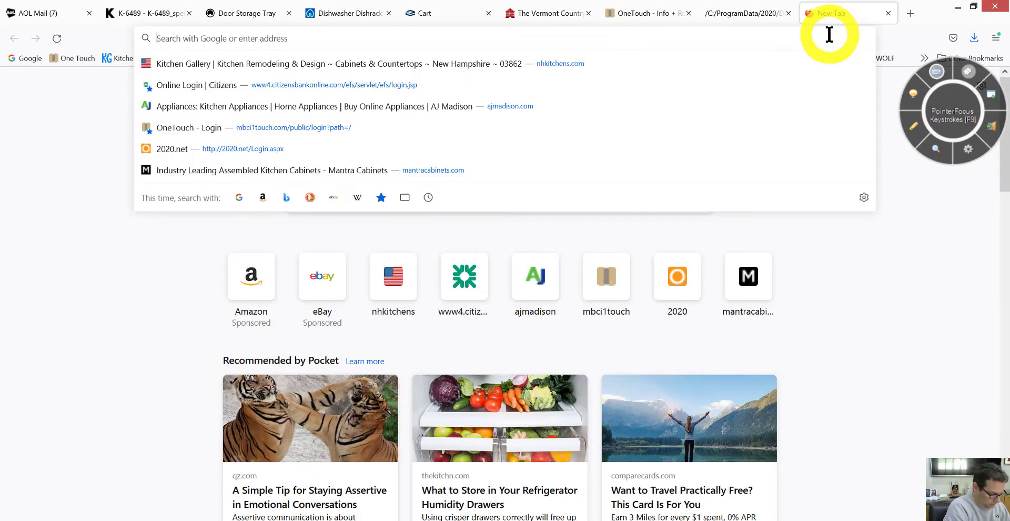
{"action": "type", "text": "bi"}
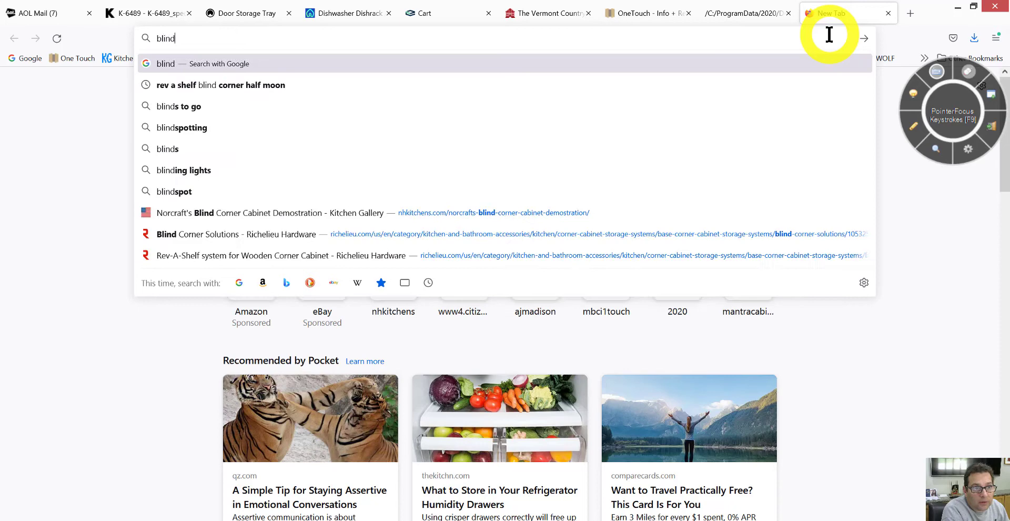
{"action": "type", "text": "cabinet pu"}
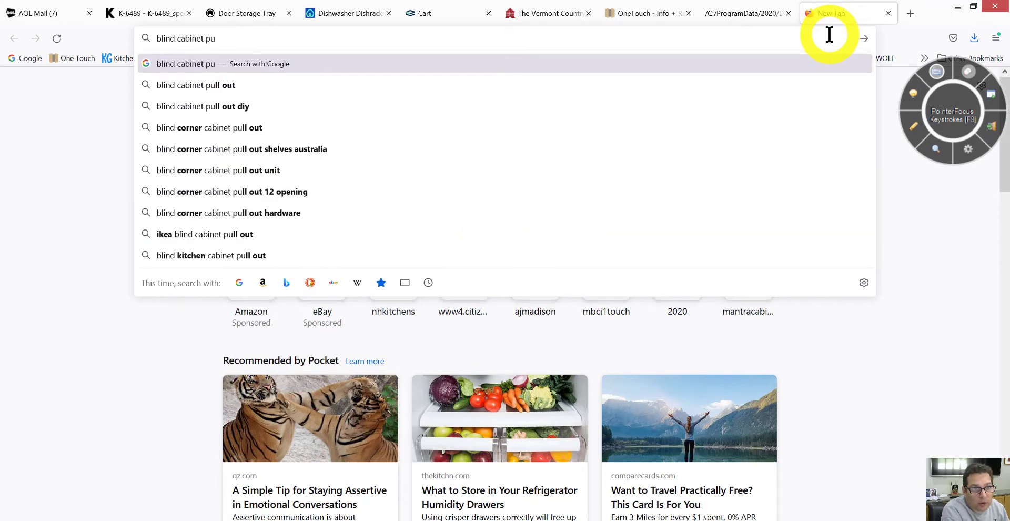
{"action": "left_click", "coordinate": [197, 85]}
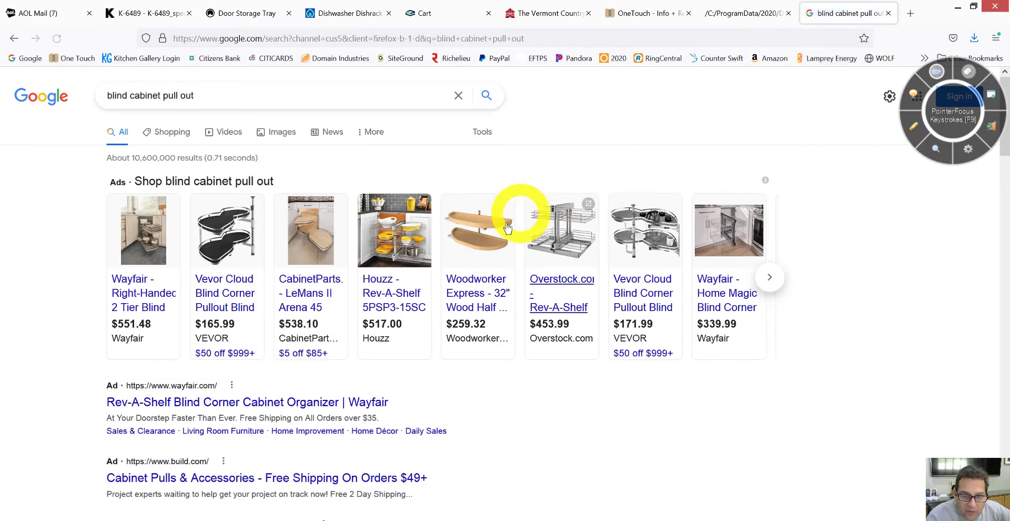
{"action": "mouse_move", "coordinate": [478, 232]}
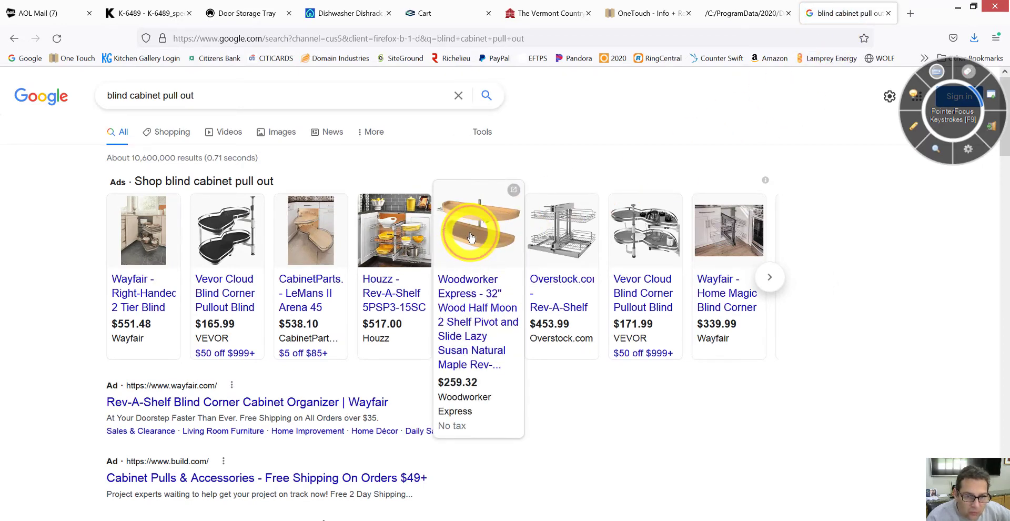
Open the Rev-A-Shelf 32" half moon lazy Susan product page and enlarge its photo.
{"action": "left_click", "coordinate": [479, 229]}
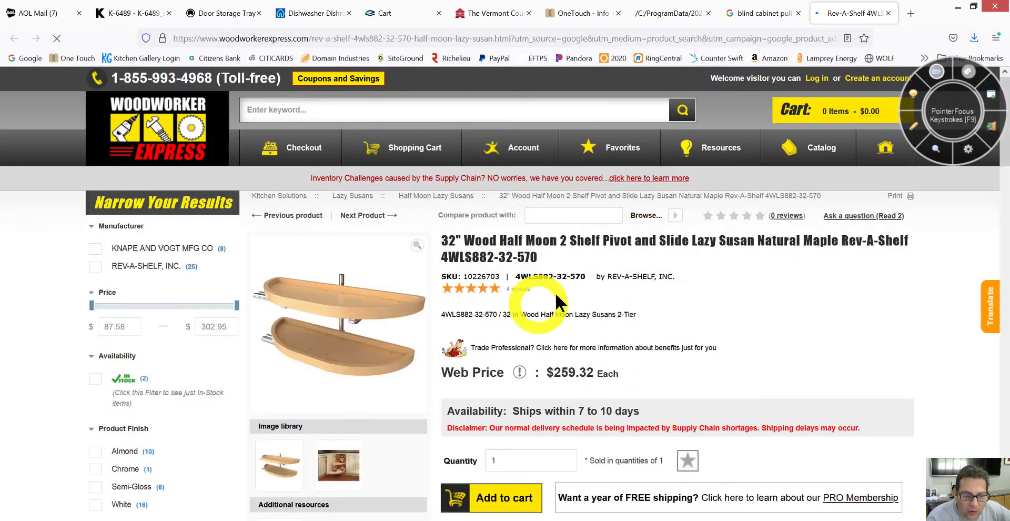
{"action": "left_click", "coordinate": [338, 466]}
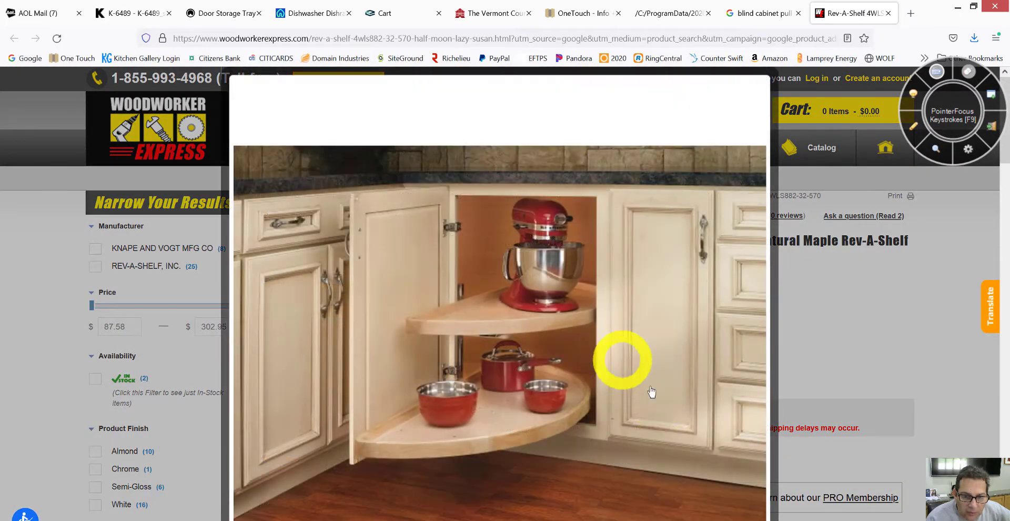
{"action": "mouse_move", "coordinate": [664, 442]}
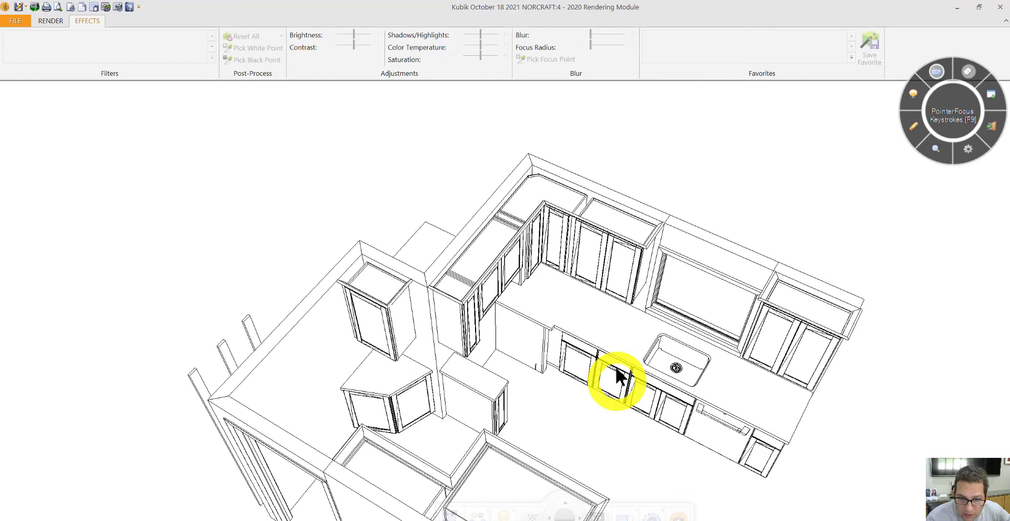
{"action": "mouse_move", "coordinate": [612, 384]}
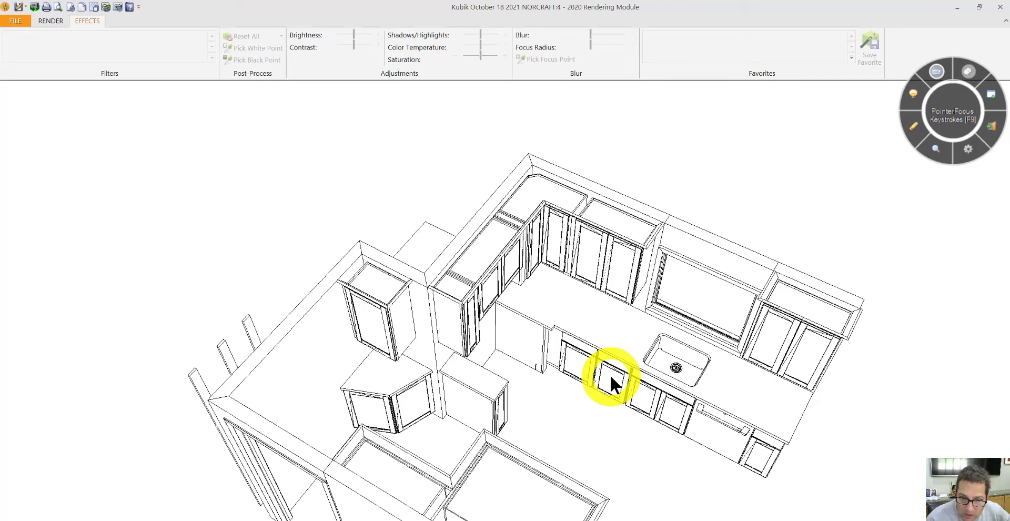
{"action": "right_click", "coordinate": [609, 380]}
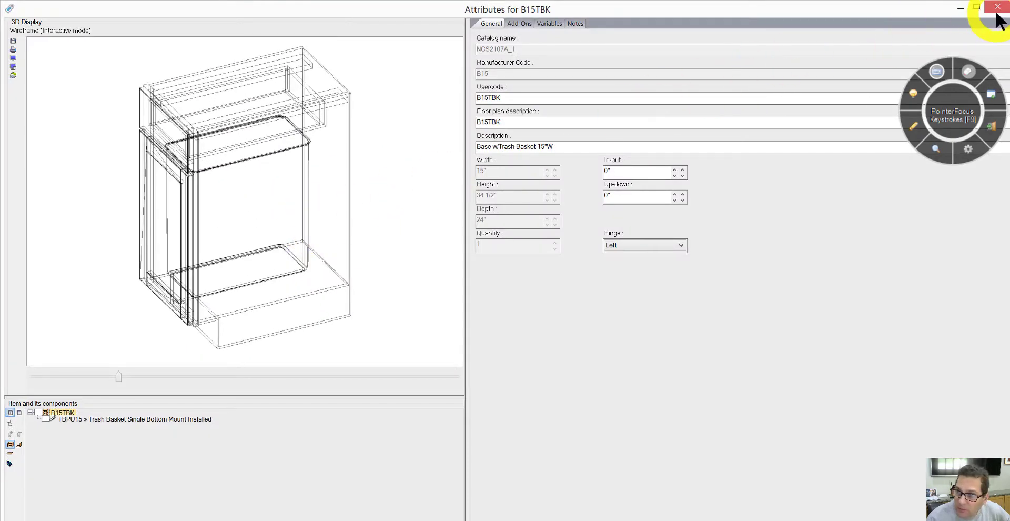
{"action": "left_click", "coordinate": [999, 7]}
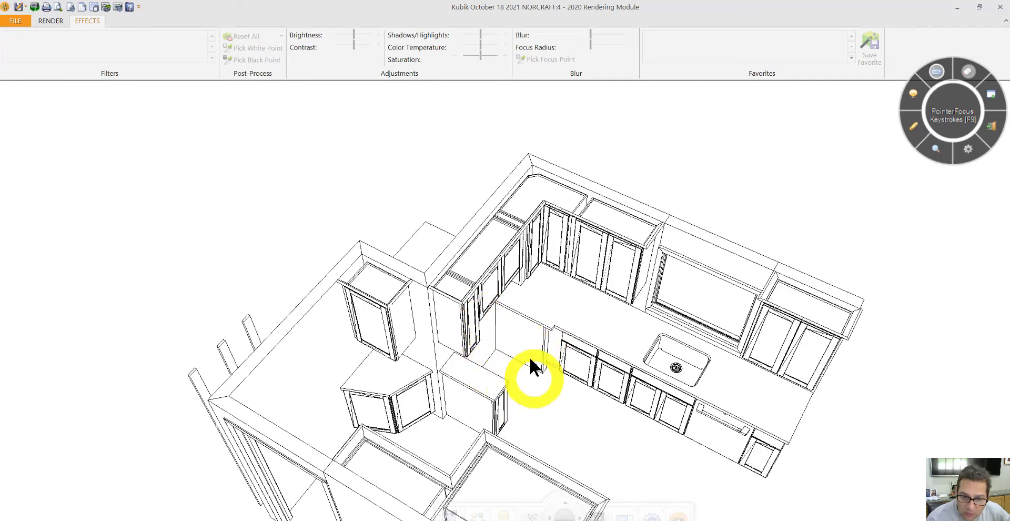
{"action": "mouse_move", "coordinate": [583, 367]}
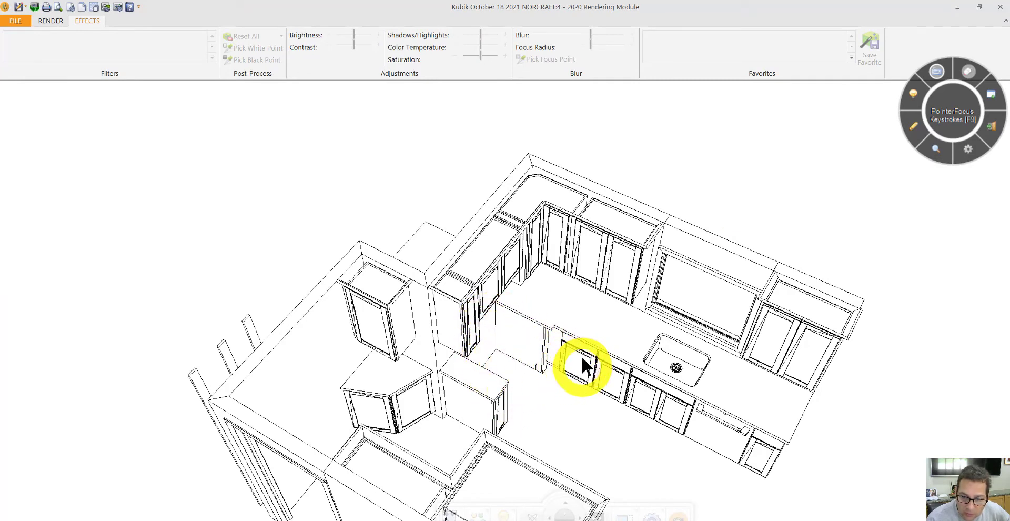
{"action": "mouse_move", "coordinate": [560, 374]}
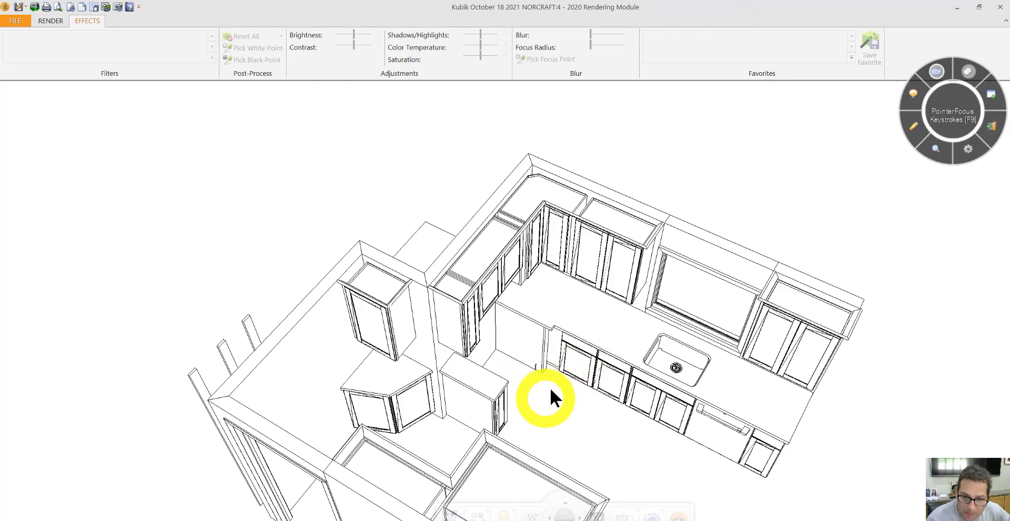
{"action": "mouse_move", "coordinate": [609, 384]}
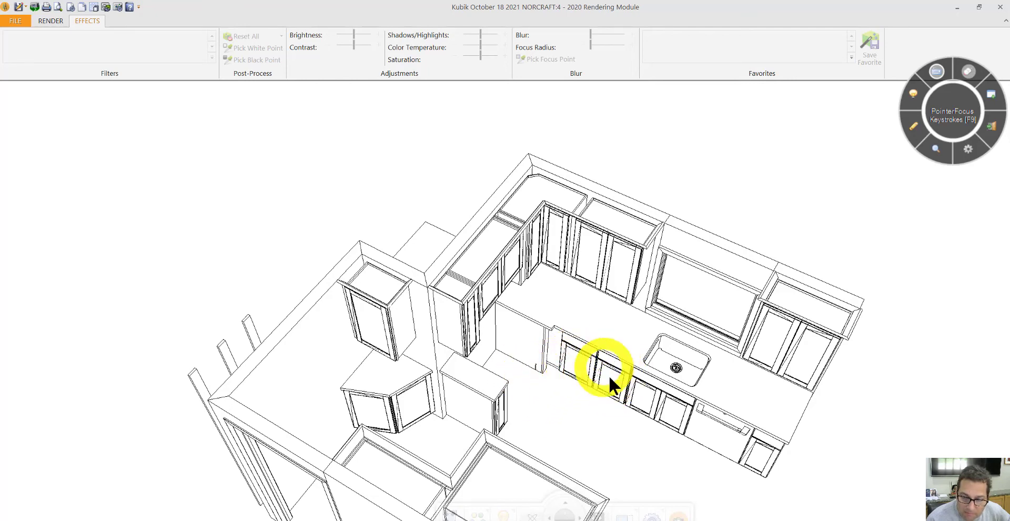
{"action": "mouse_move", "coordinate": [611, 380]}
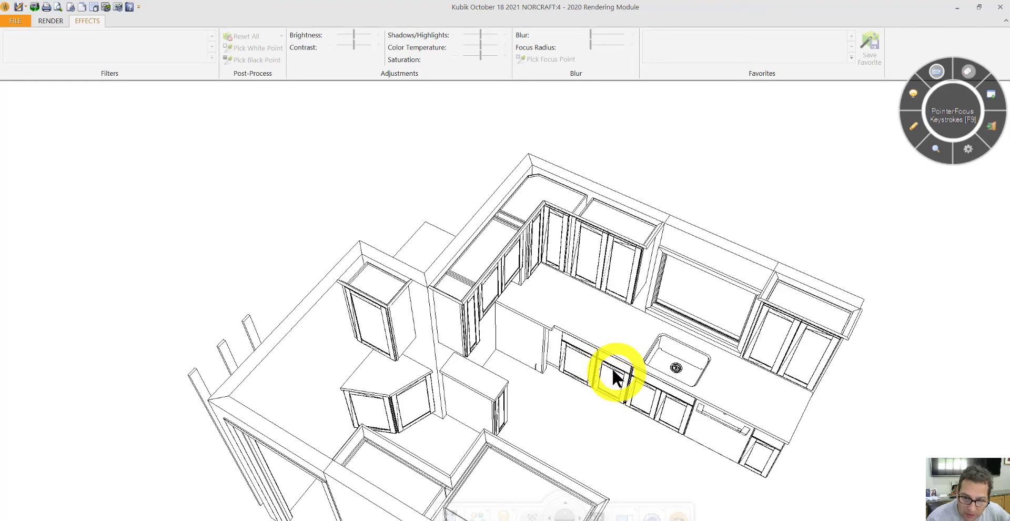
{"action": "mouse_move", "coordinate": [577, 367]}
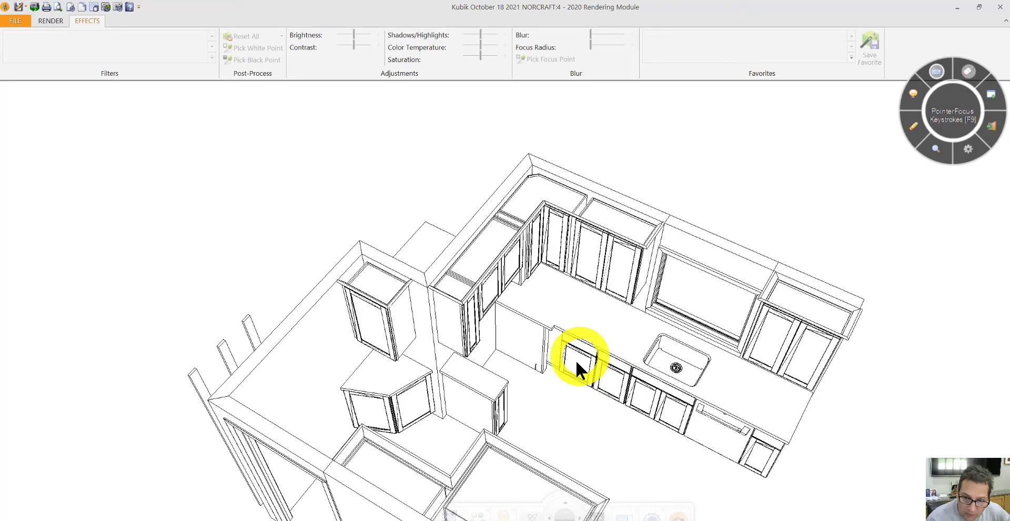
{"action": "mouse_move", "coordinate": [560, 339]}
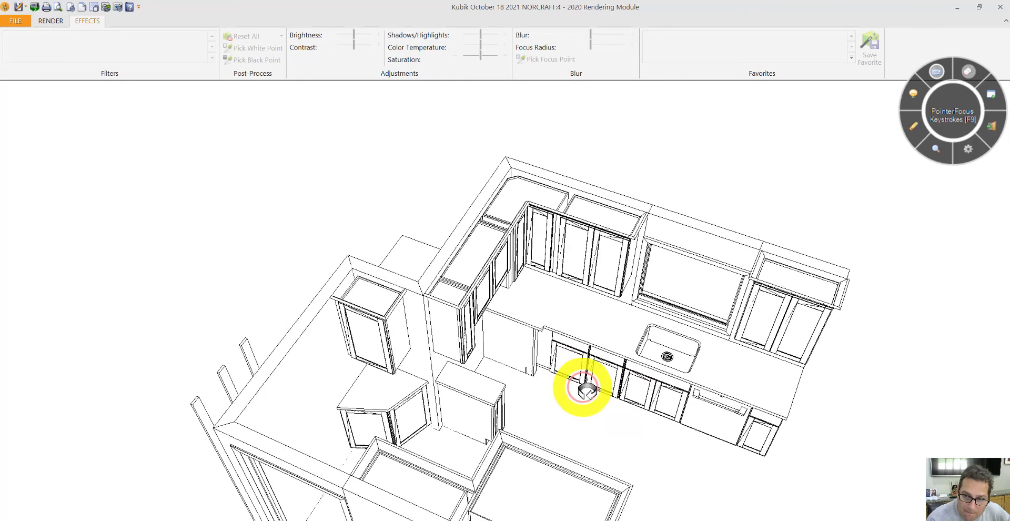
Orbit and zoom in on the sink wall's base cabinet run and dishwasher.
{"action": "left_click_drag", "start_coordinate": [583, 390], "coordinate": [644, 425]}
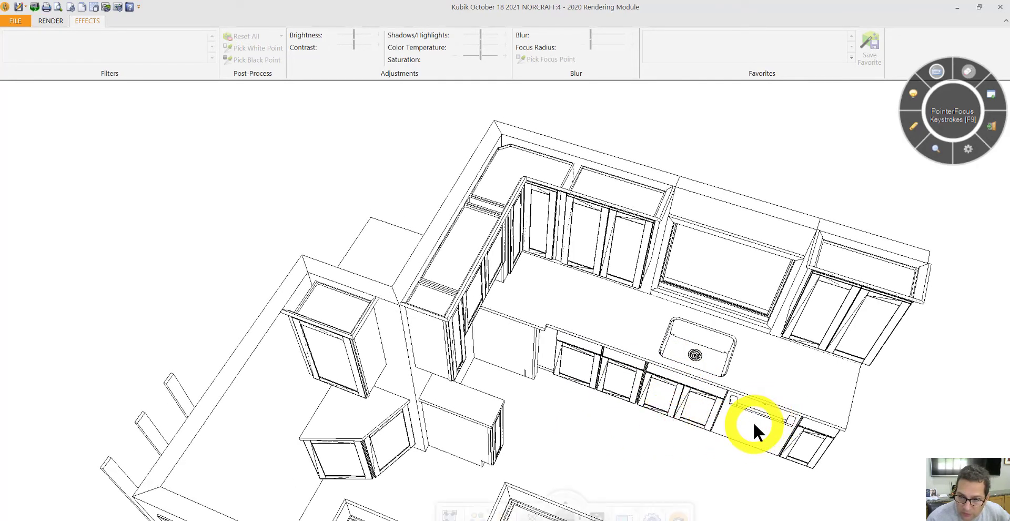
{"action": "mouse_move", "coordinate": [824, 316]}
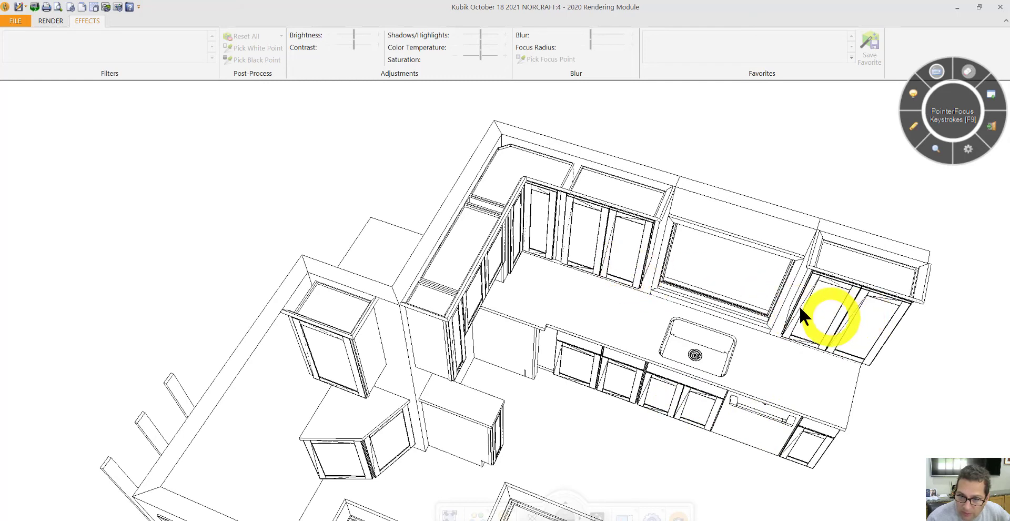
{"action": "mouse_move", "coordinate": [809, 441]}
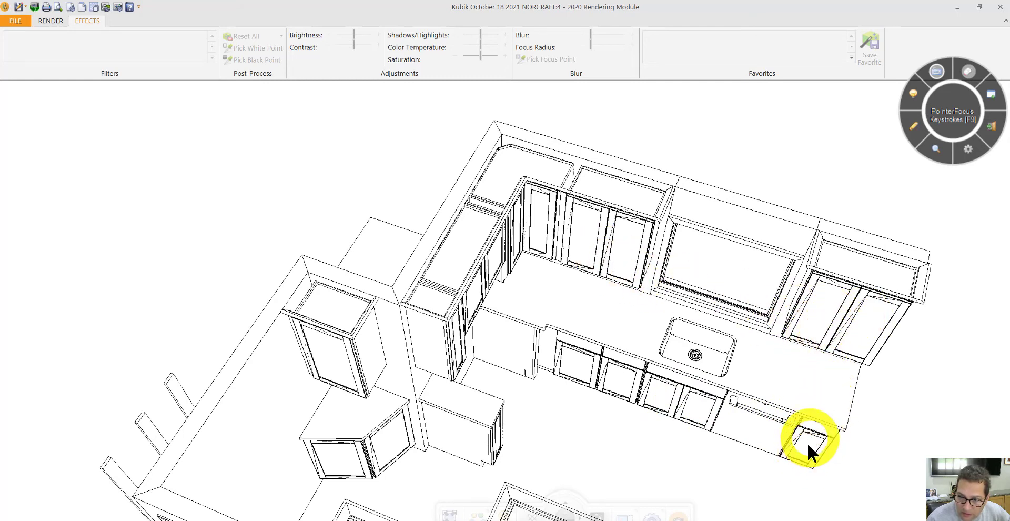
{"action": "mouse_move", "coordinate": [818, 433]}
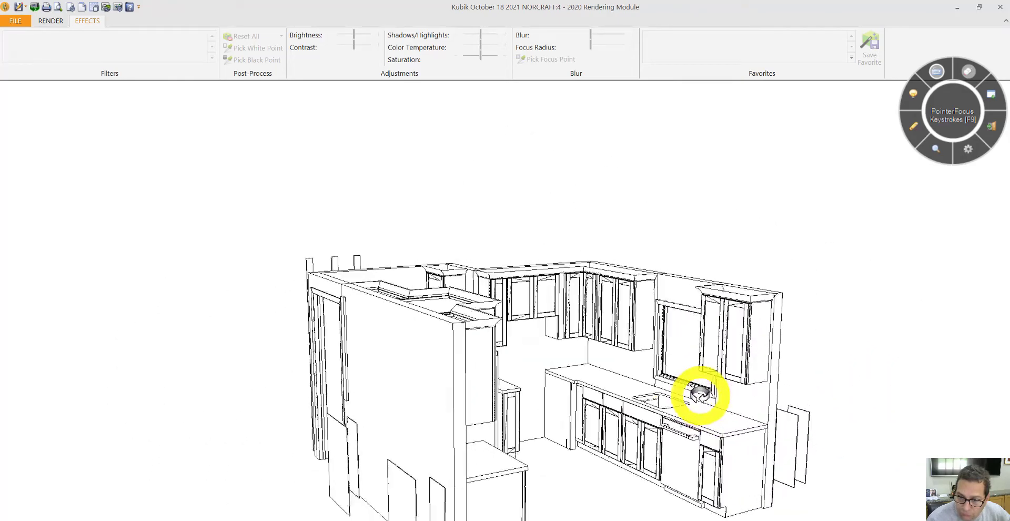
Orbit the kitchen model through front, side and sink-wall views, ending on the refrigerator wall.
{"action": "left_click_drag", "start_coordinate": [699, 393], "coordinate": [651, 403]}
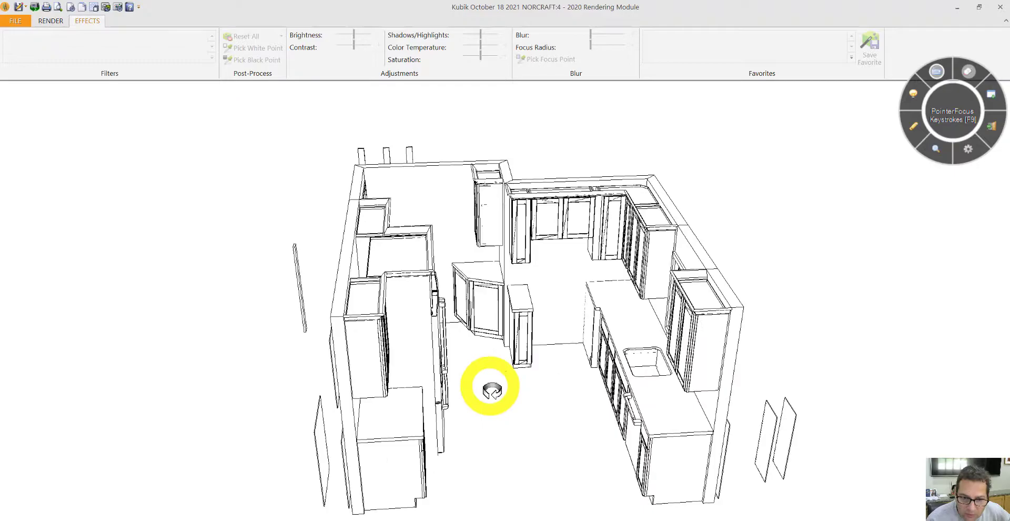
{"action": "left_click_drag", "start_coordinate": [490, 387], "coordinate": [428, 400]}
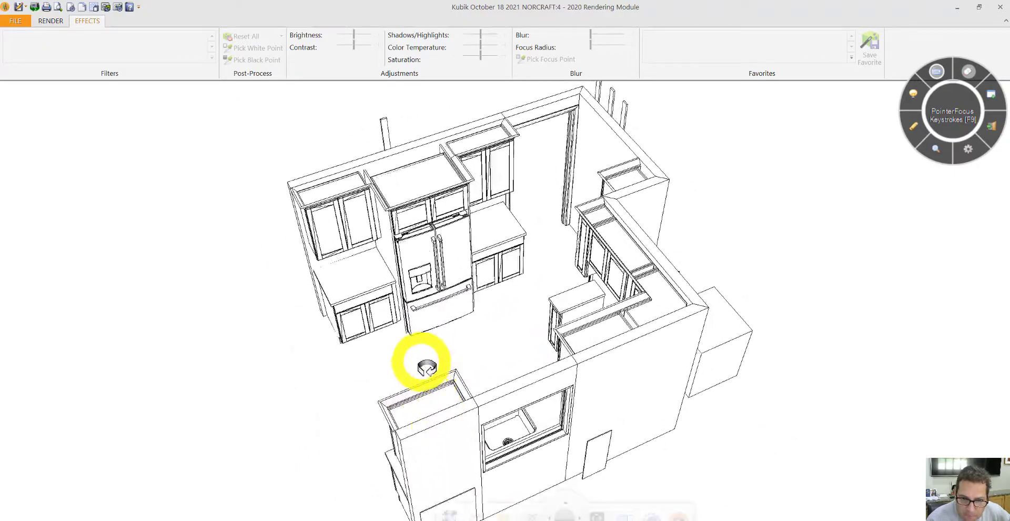
{"action": "left_click_drag", "start_coordinate": [427, 367], "coordinate": [588, 400]}
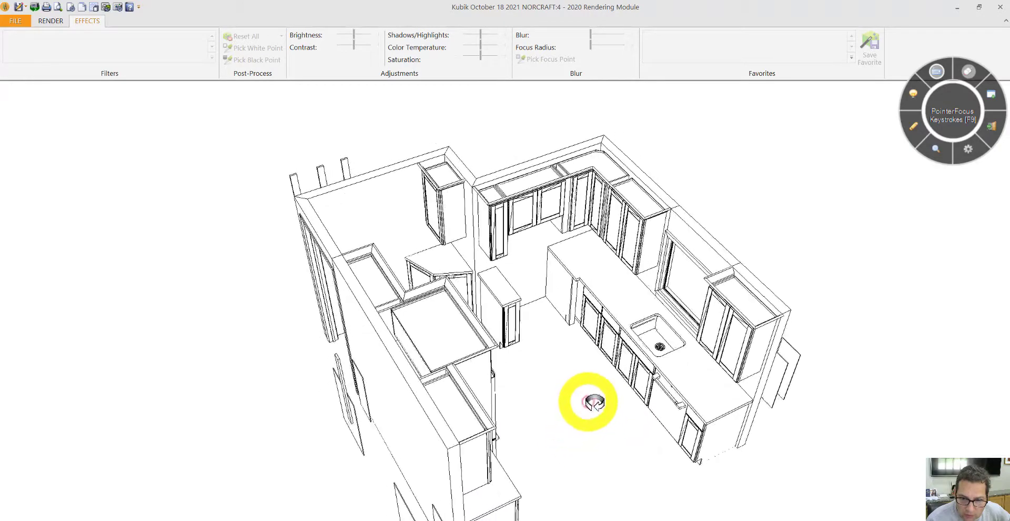
{"action": "left_click_drag", "start_coordinate": [587, 403], "coordinate": [615, 419]}
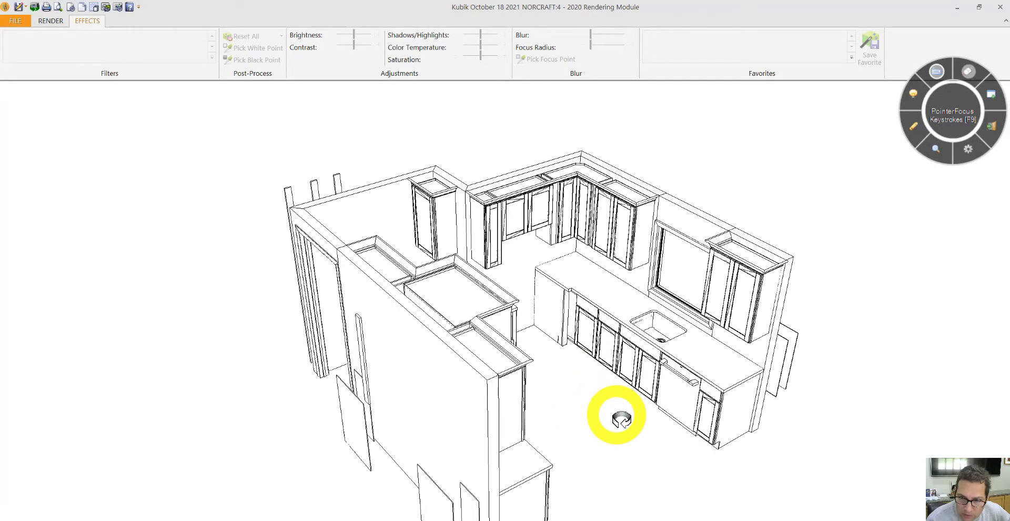
{"action": "left_click_drag", "start_coordinate": [617, 418], "coordinate": [600, 418]}
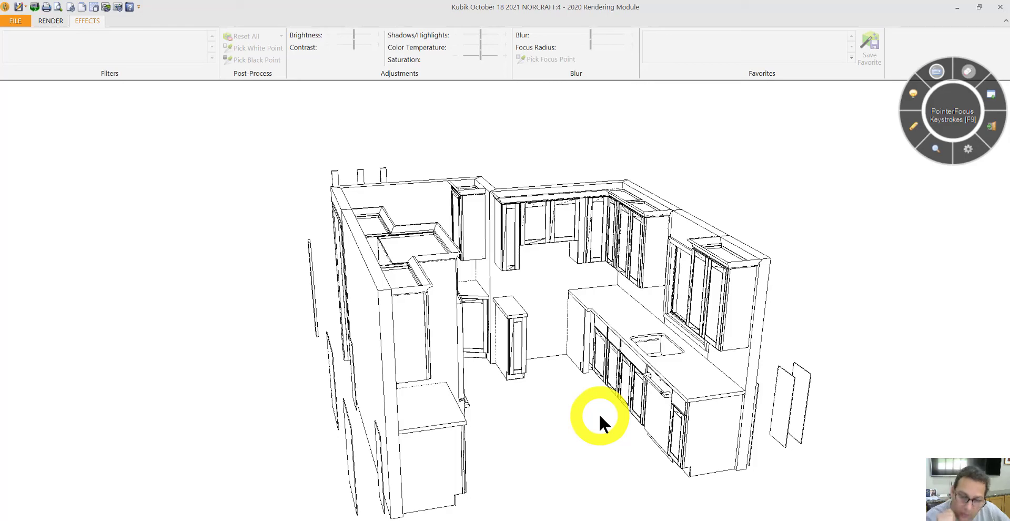
{"action": "left_click_drag", "start_coordinate": [599, 419], "coordinate": [519, 409]}
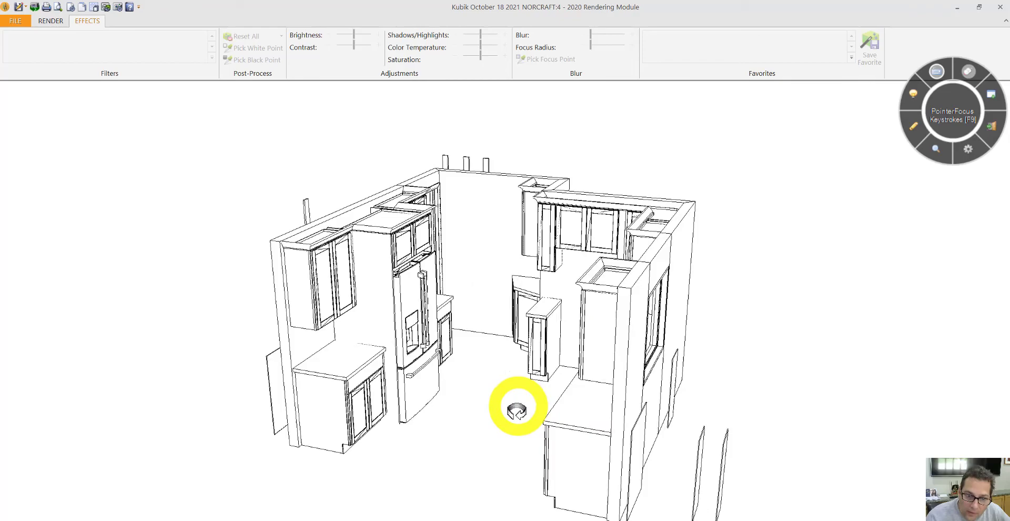